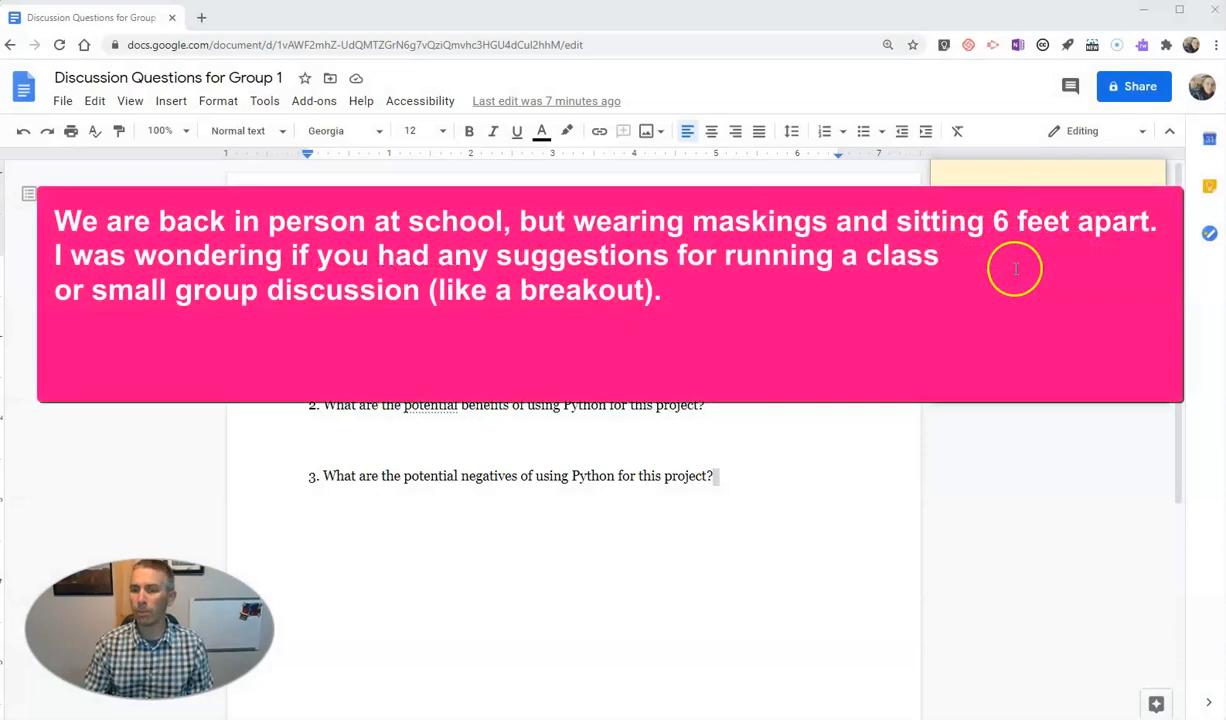
mouse_move(1020, 260)
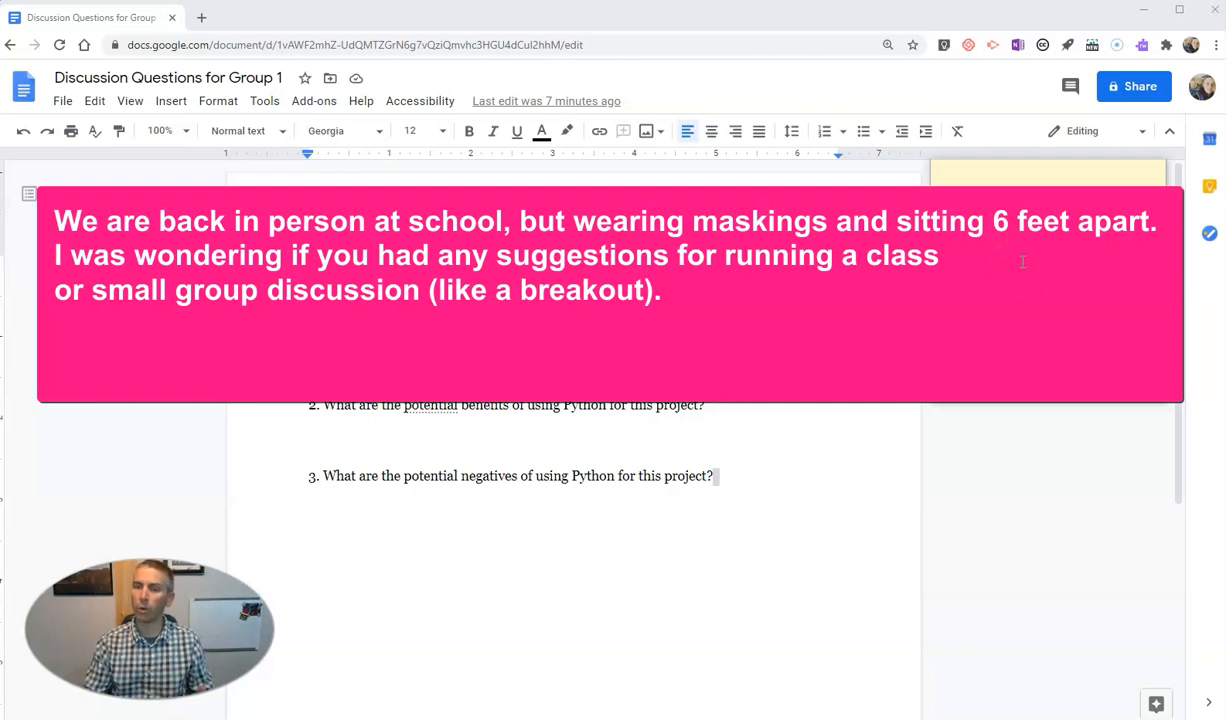
mouse_move(1004, 276)
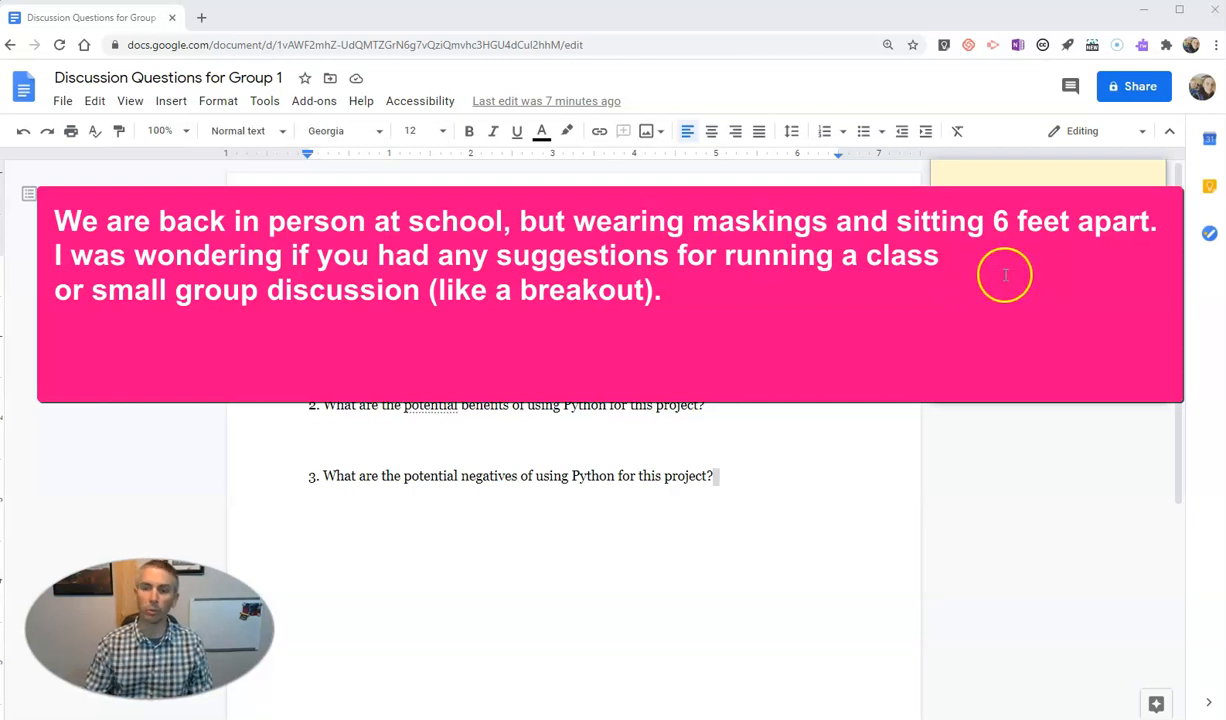
mouse_move(1036, 264)
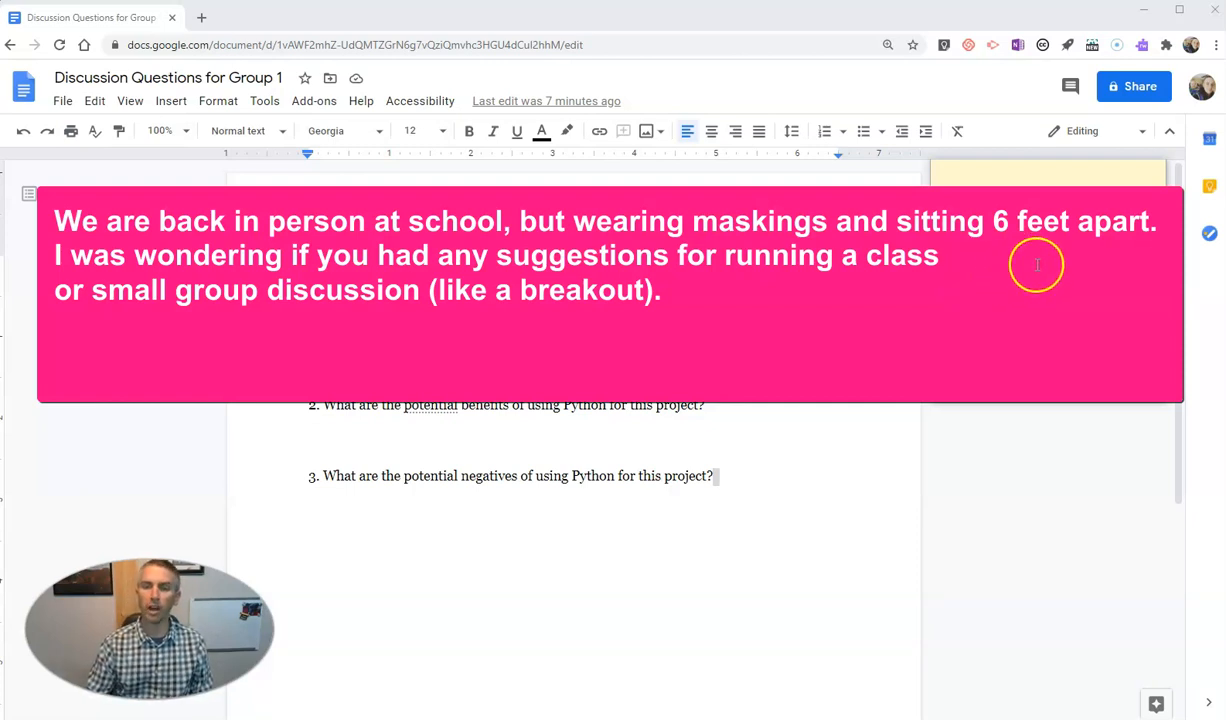
mouse_move(984, 278)
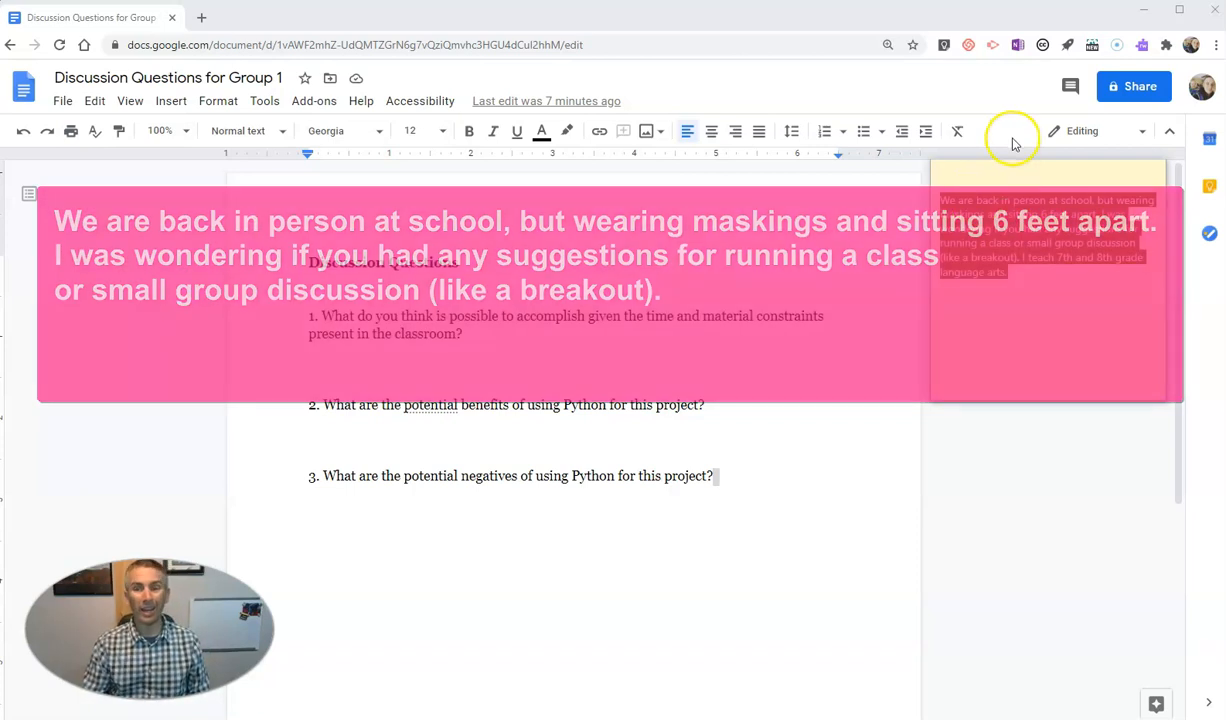
Step: Dismiss the viewer note and start a new line below question 1
left_click(1000, 176)
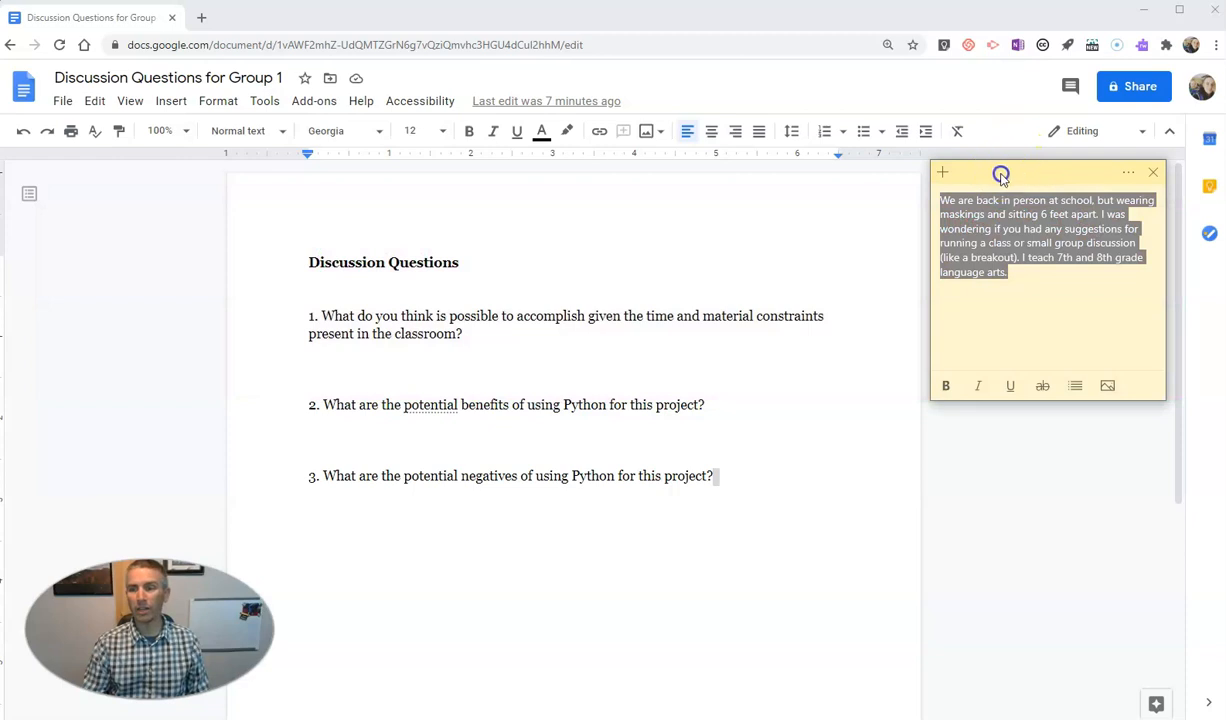
left_click(1152, 172)
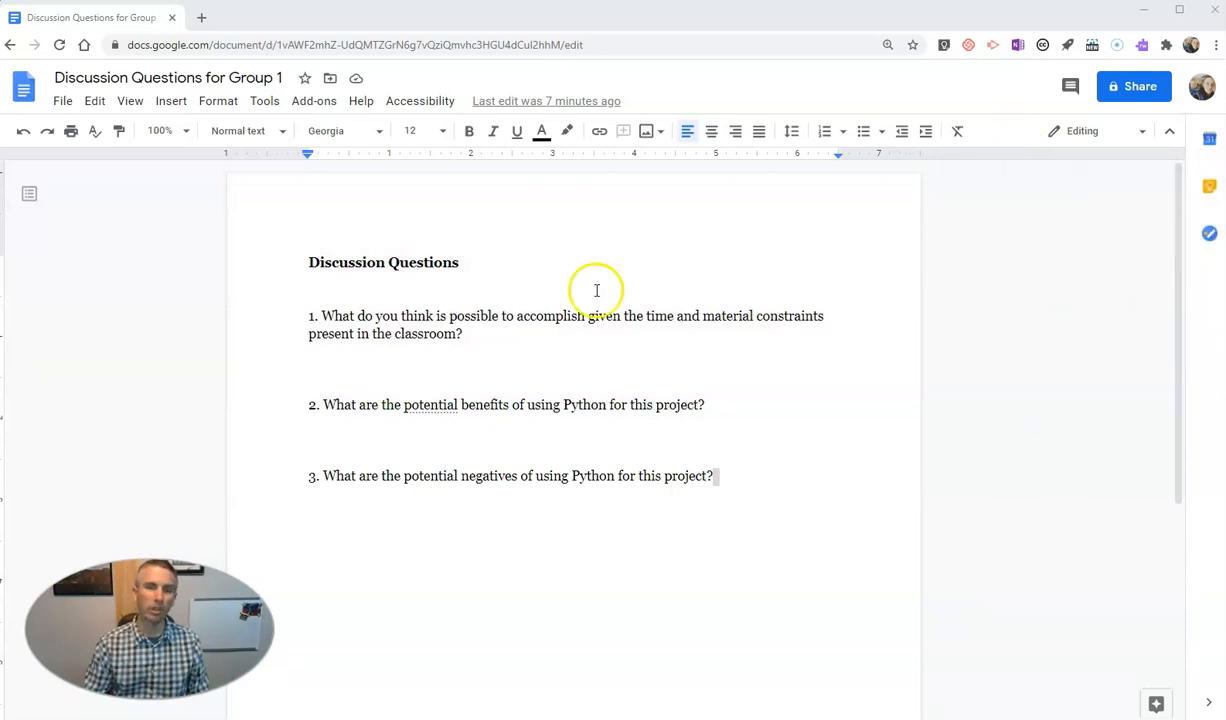
mouse_move(426, 360)
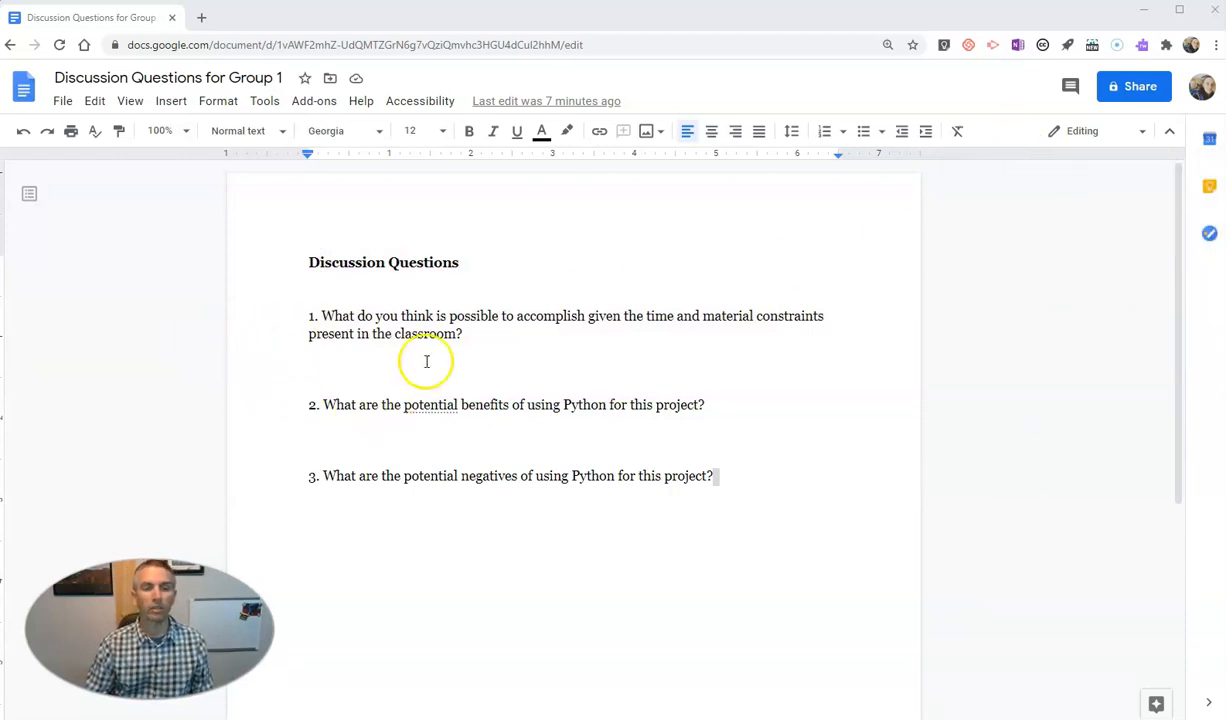
mouse_move(476, 304)
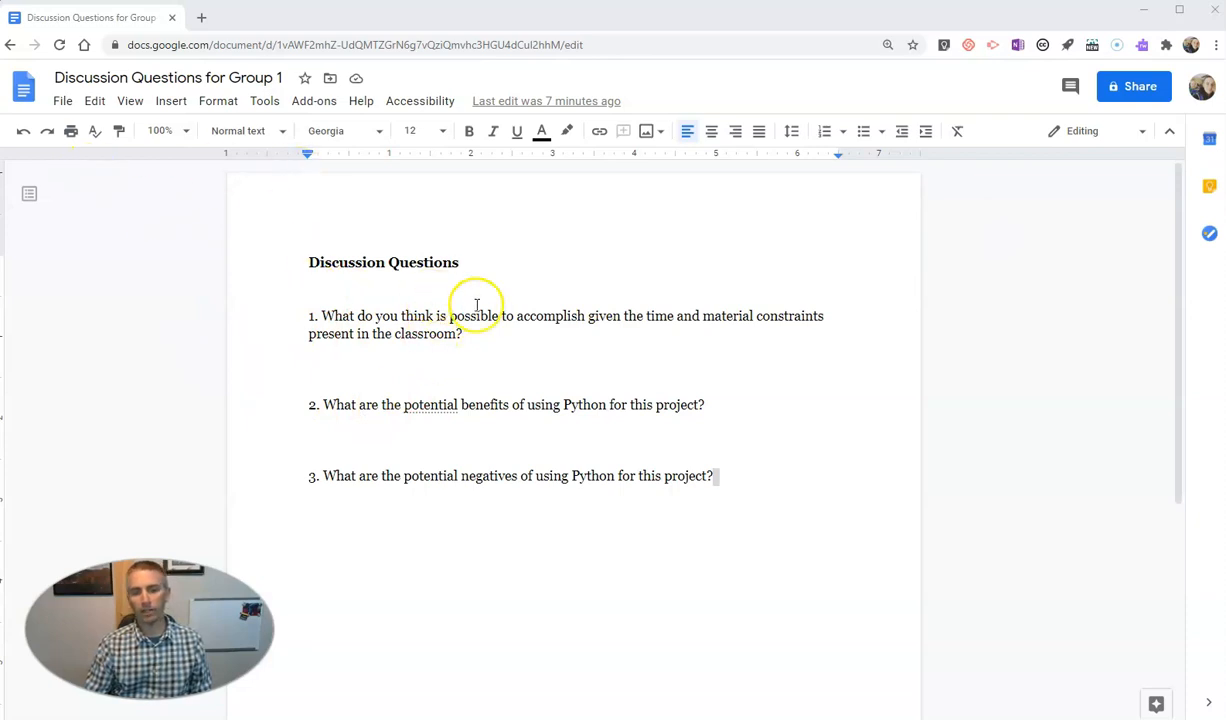
mouse_move(464, 336)
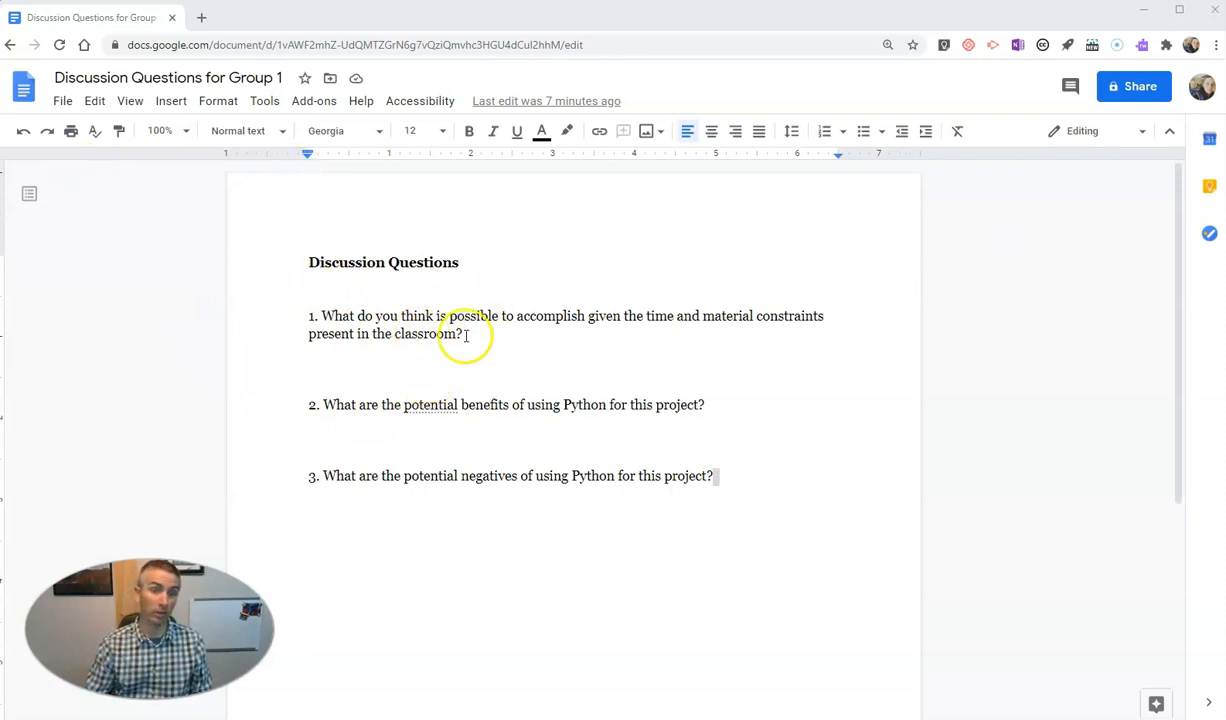
mouse_move(490, 358)
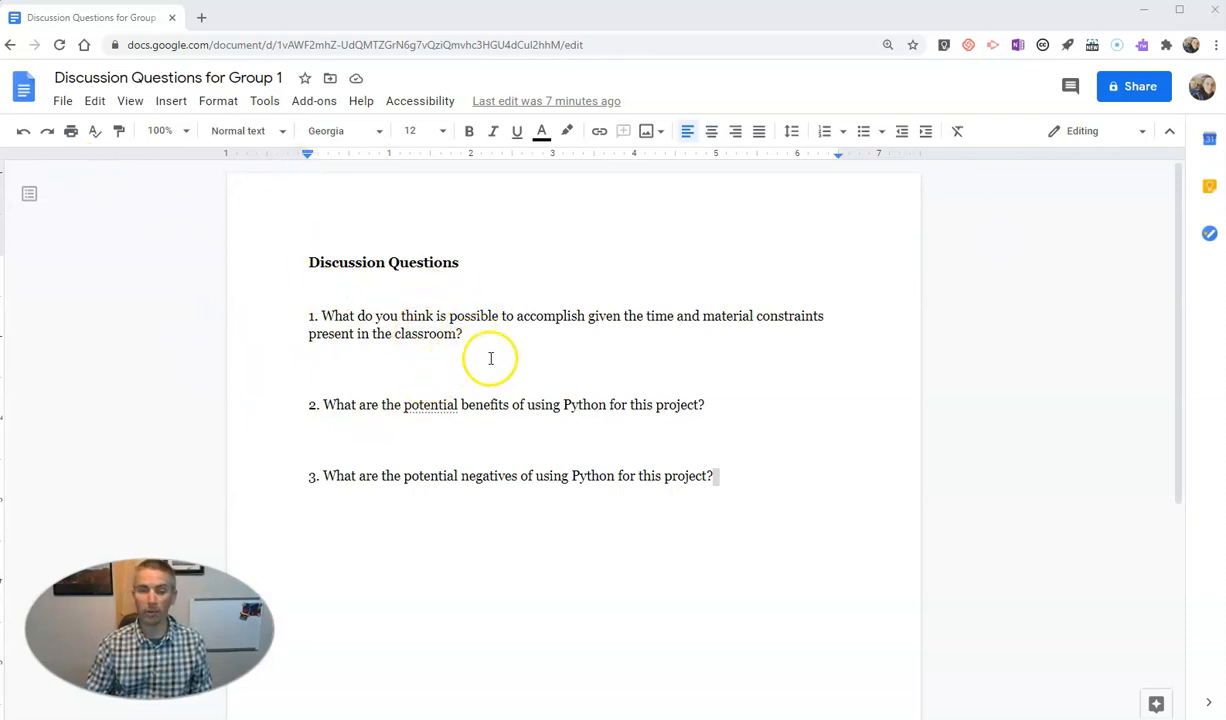
left_click(478, 336)
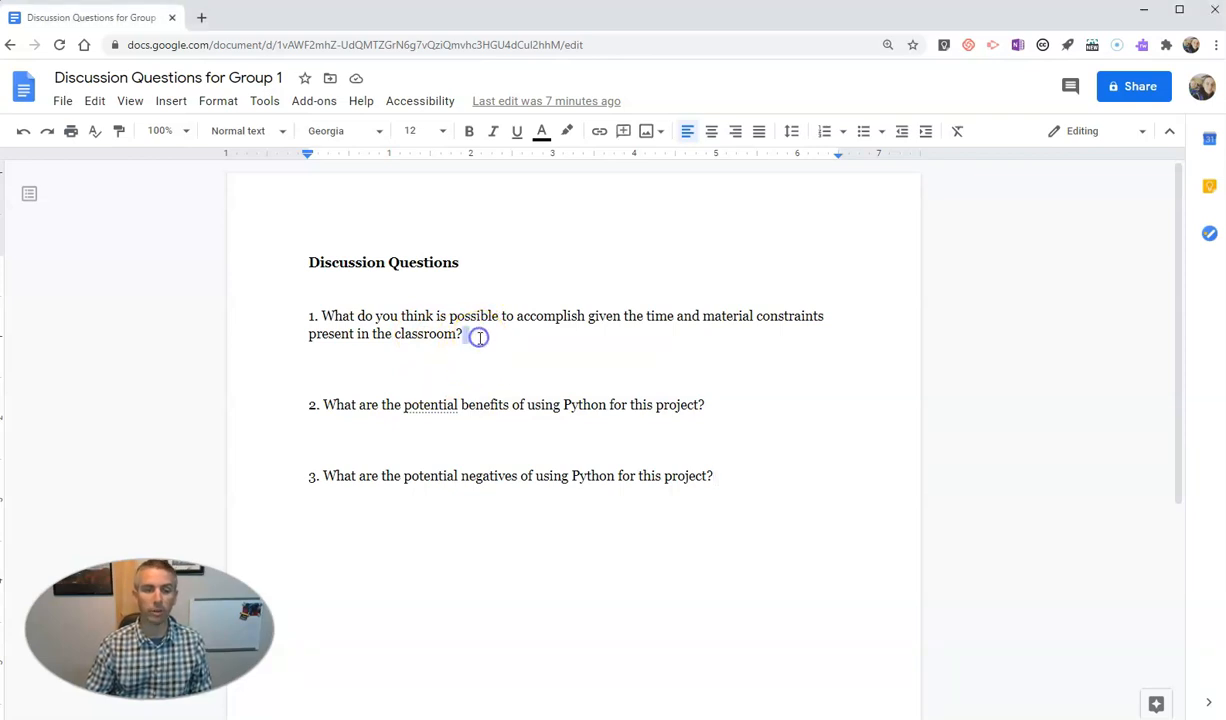
left_click(464, 334)
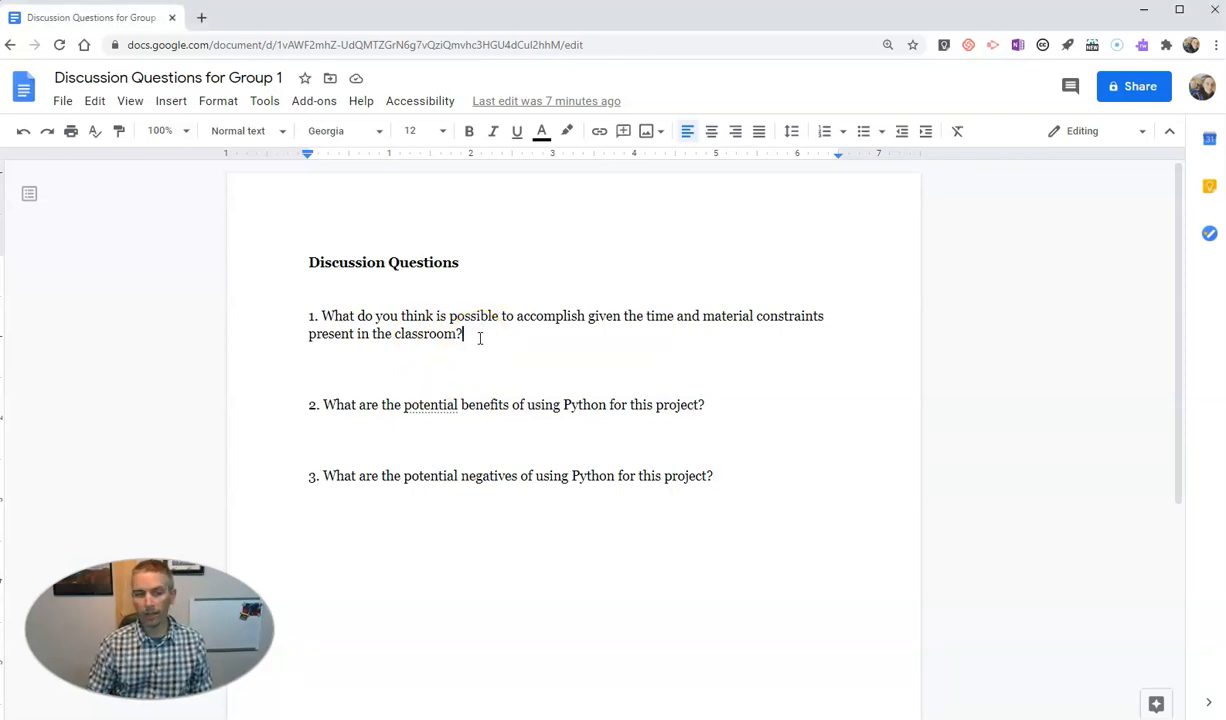
key("enter")
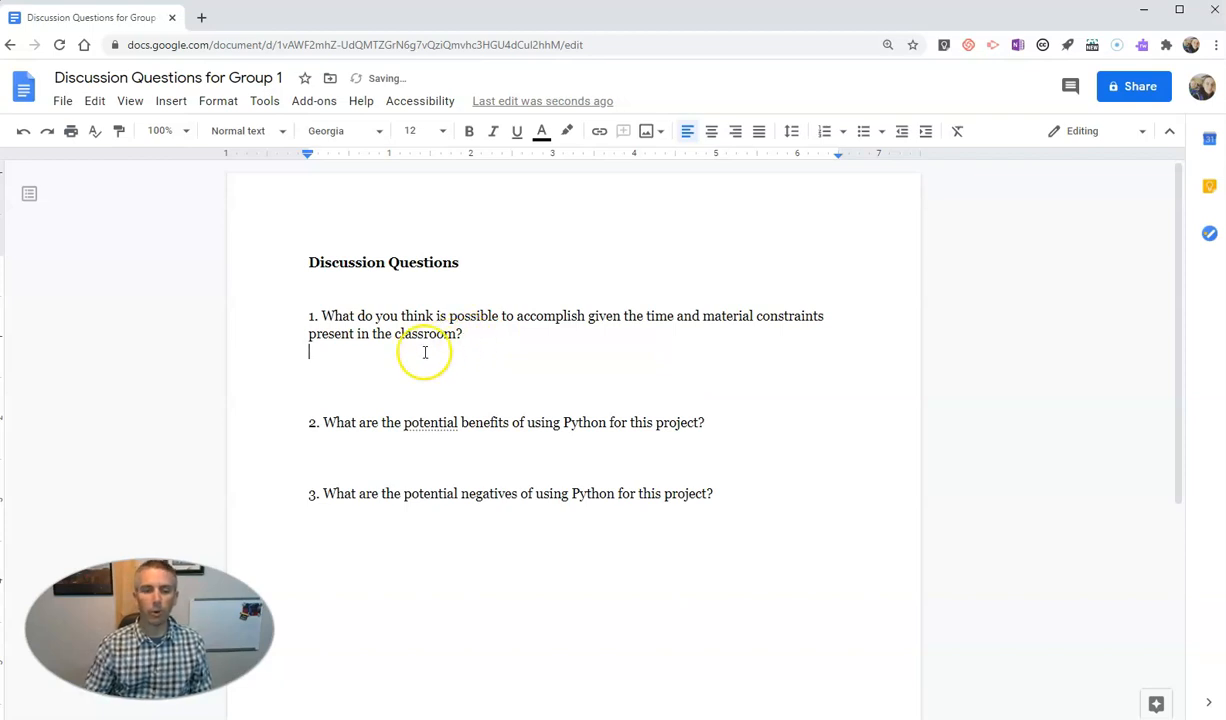
mouse_move(404, 372)
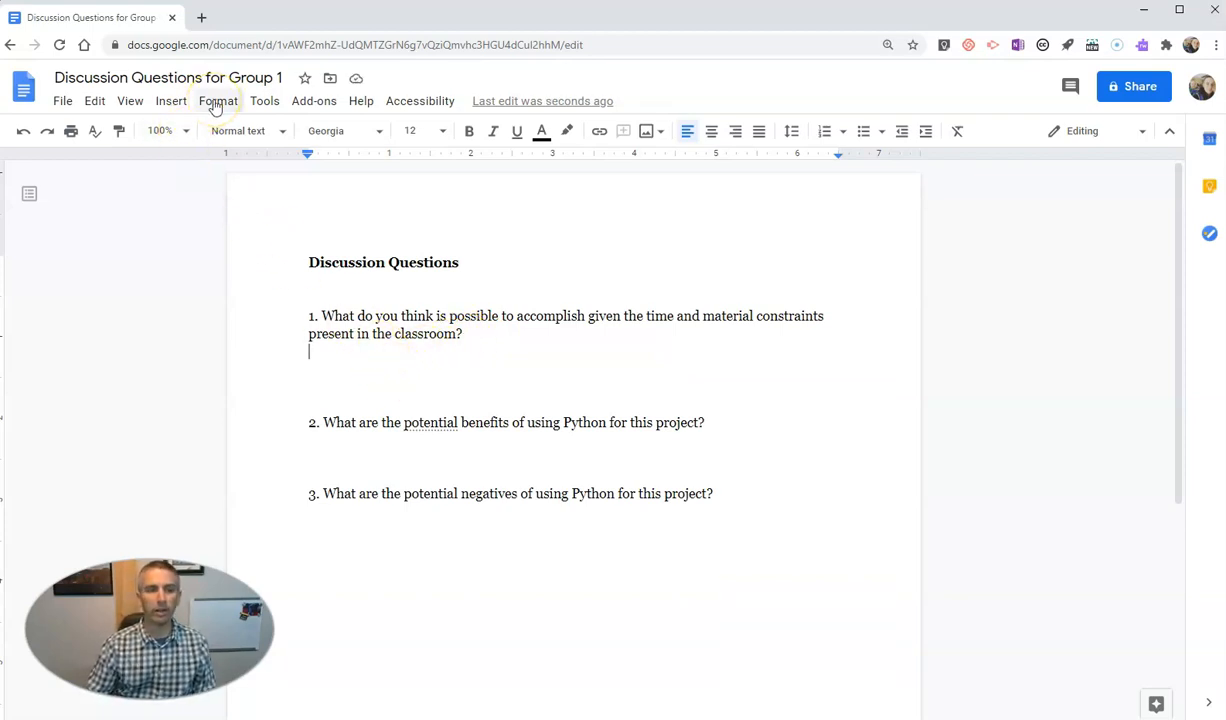
mouse_move(172, 100)
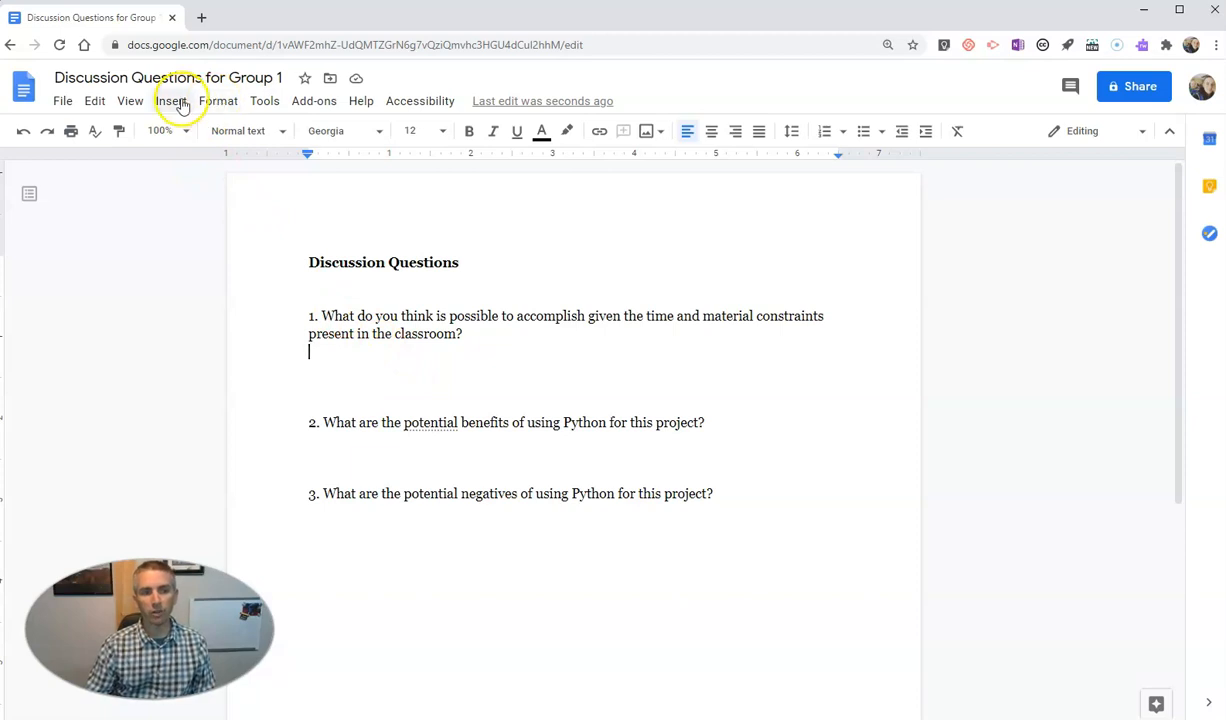
Step: Insert a one-row, three-column table under question 1 and make its row much taller
left_click(172, 100)
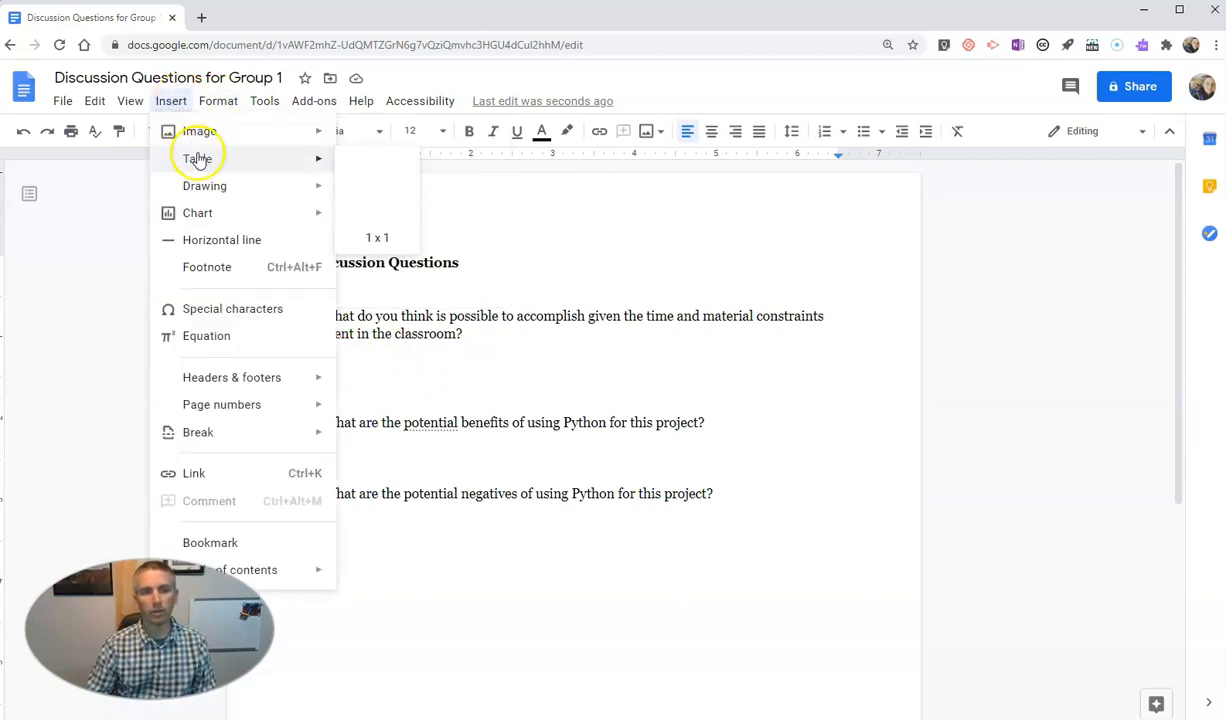
mouse_move(378, 172)
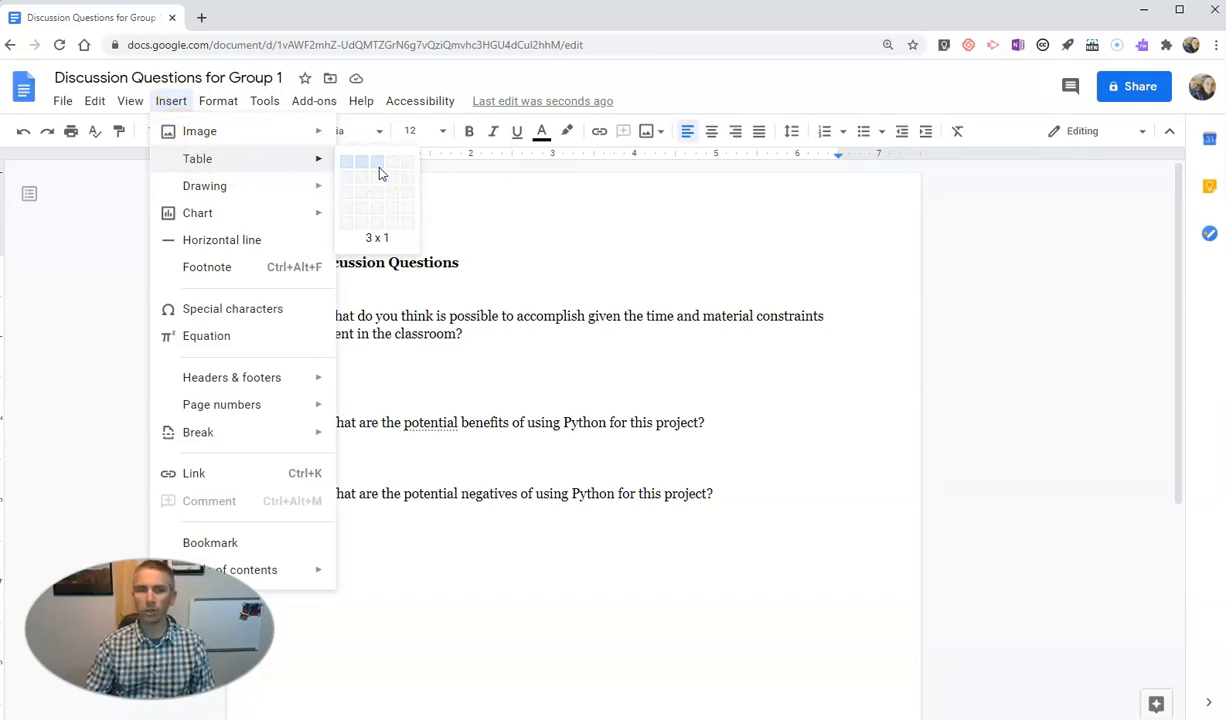
left_click(378, 164)
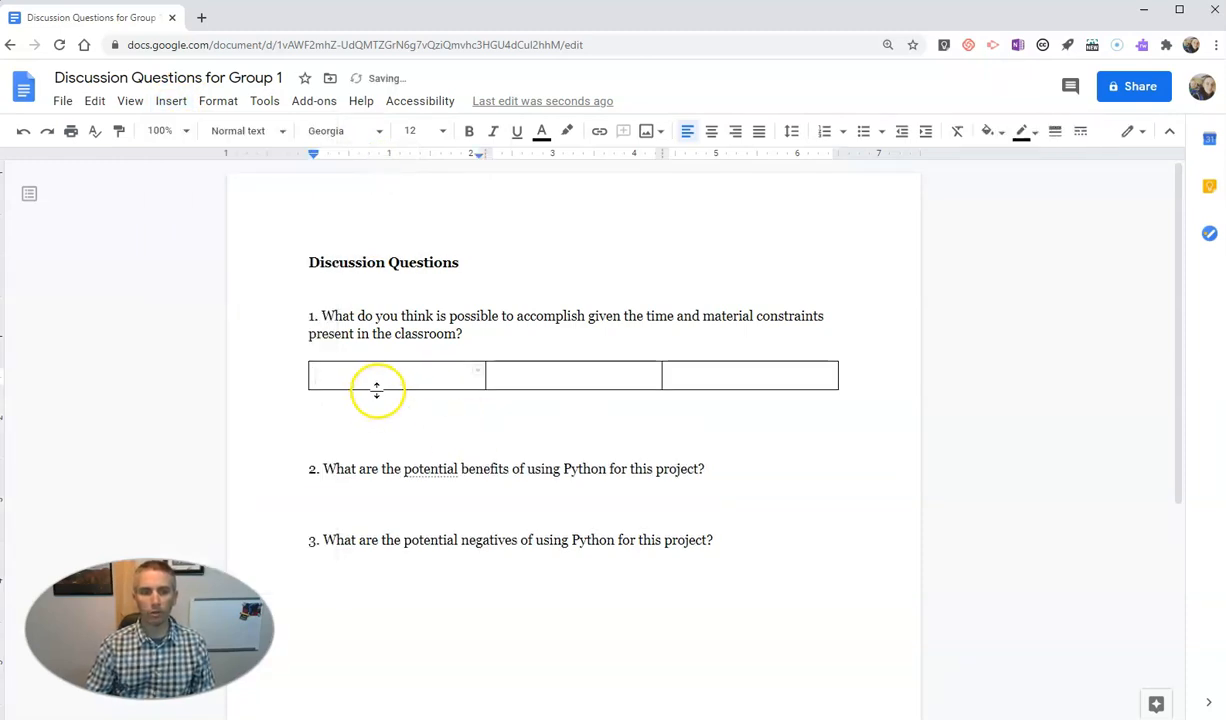
left_click_drag(378, 390, 378, 448)
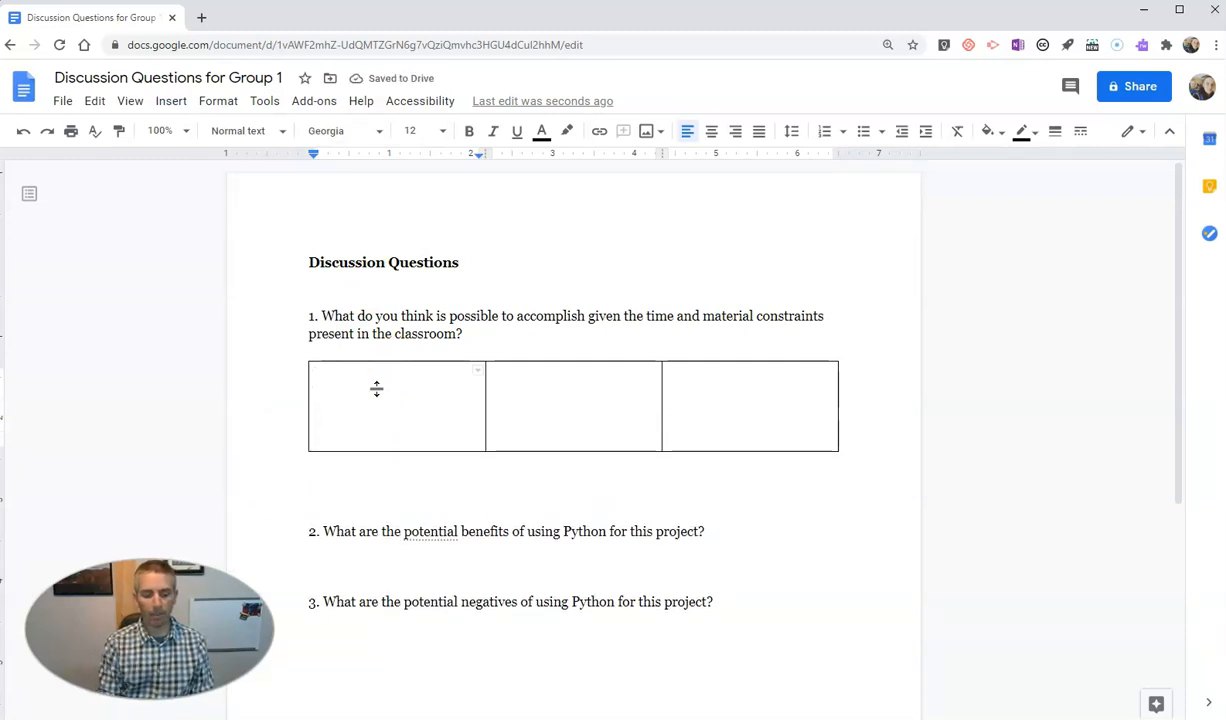
Step: Head the table's columns Student 1, Student 2 and Student 3
type("Student 1")
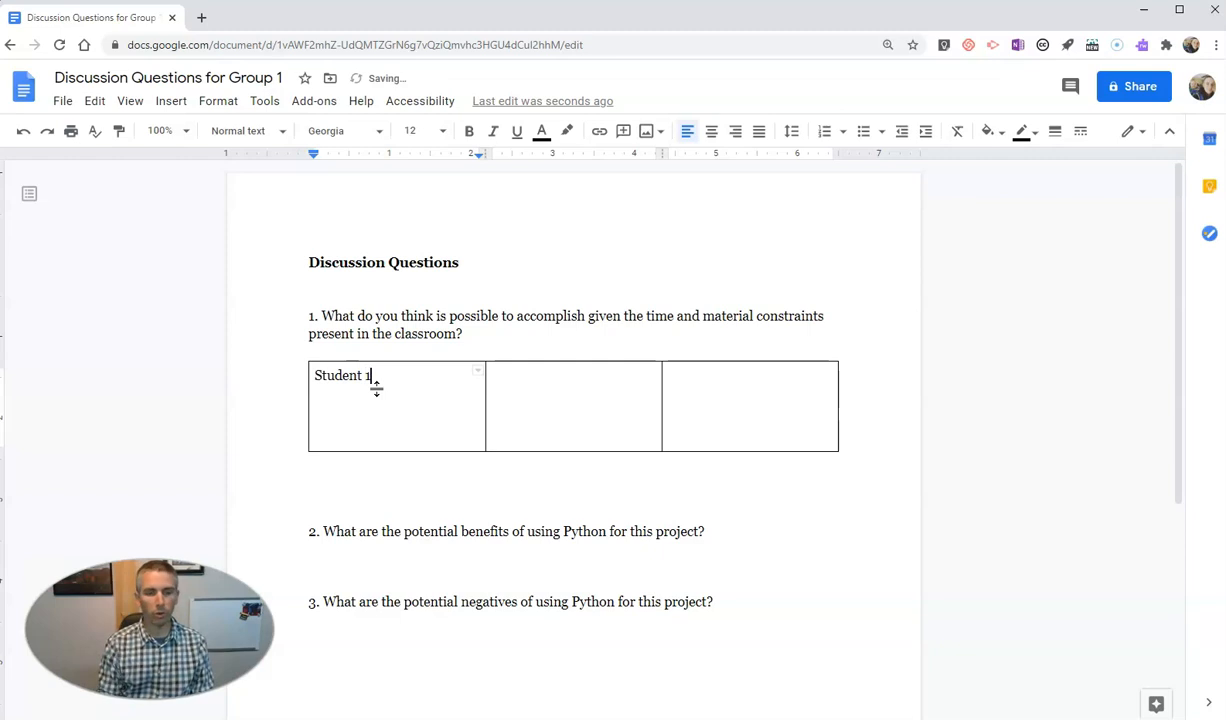
type("Stude")
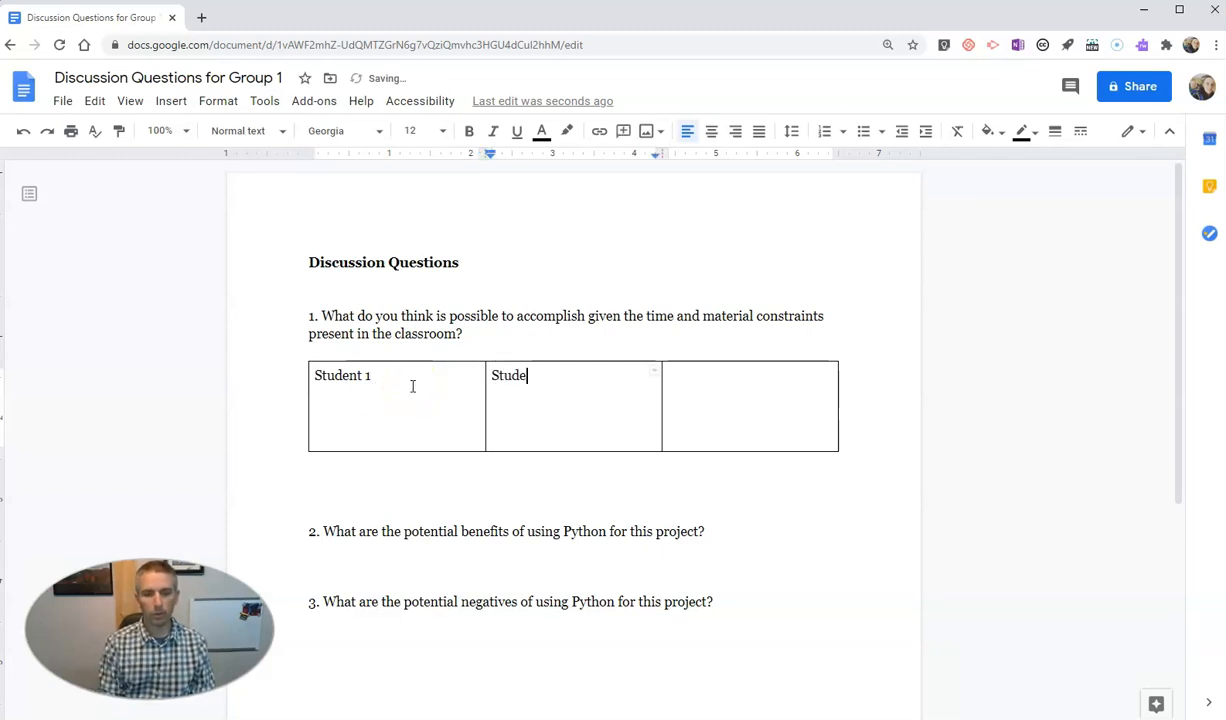
type("nt 2")
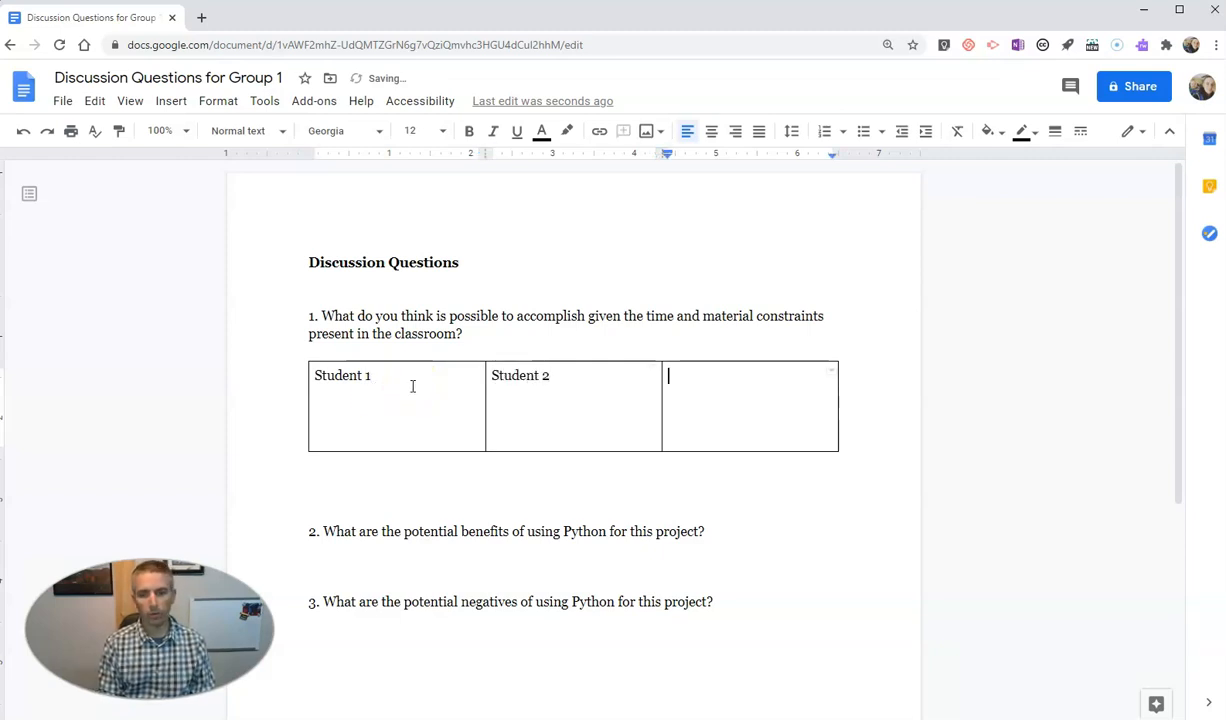
type("Student 3")
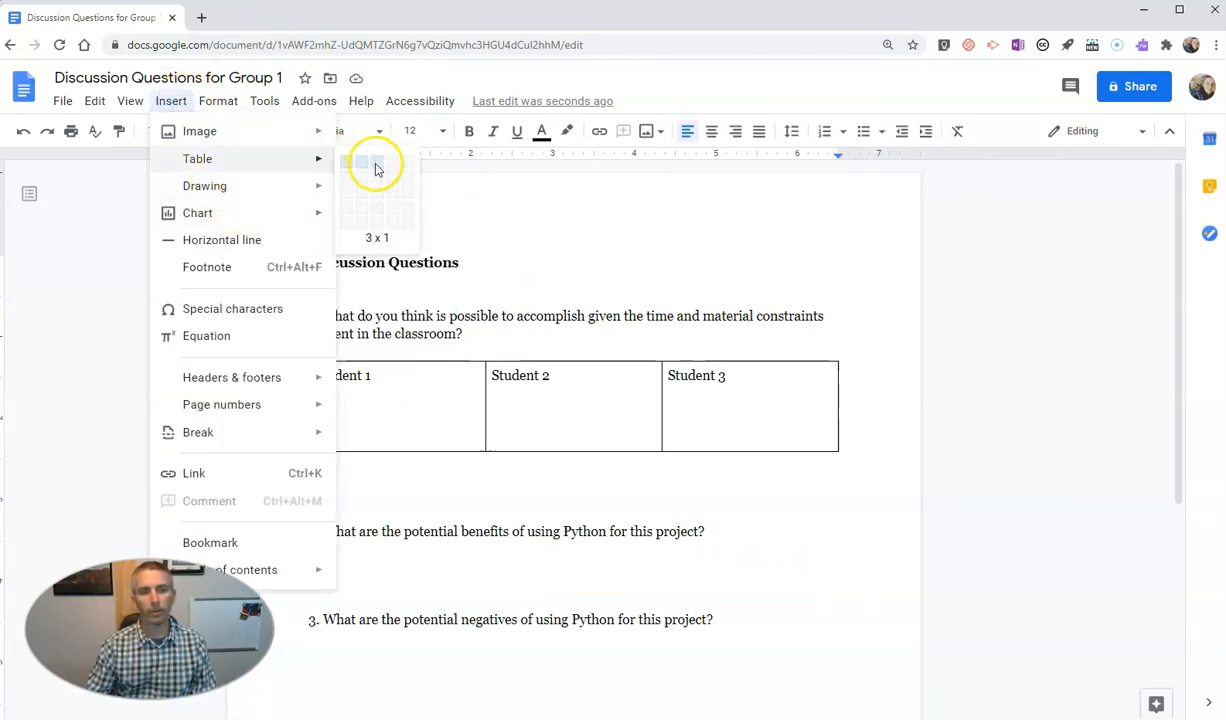
Step: Insert a three-column table under question 2 headed Student 1, Student 2, Student 3
left_click(362, 164)
type("S")
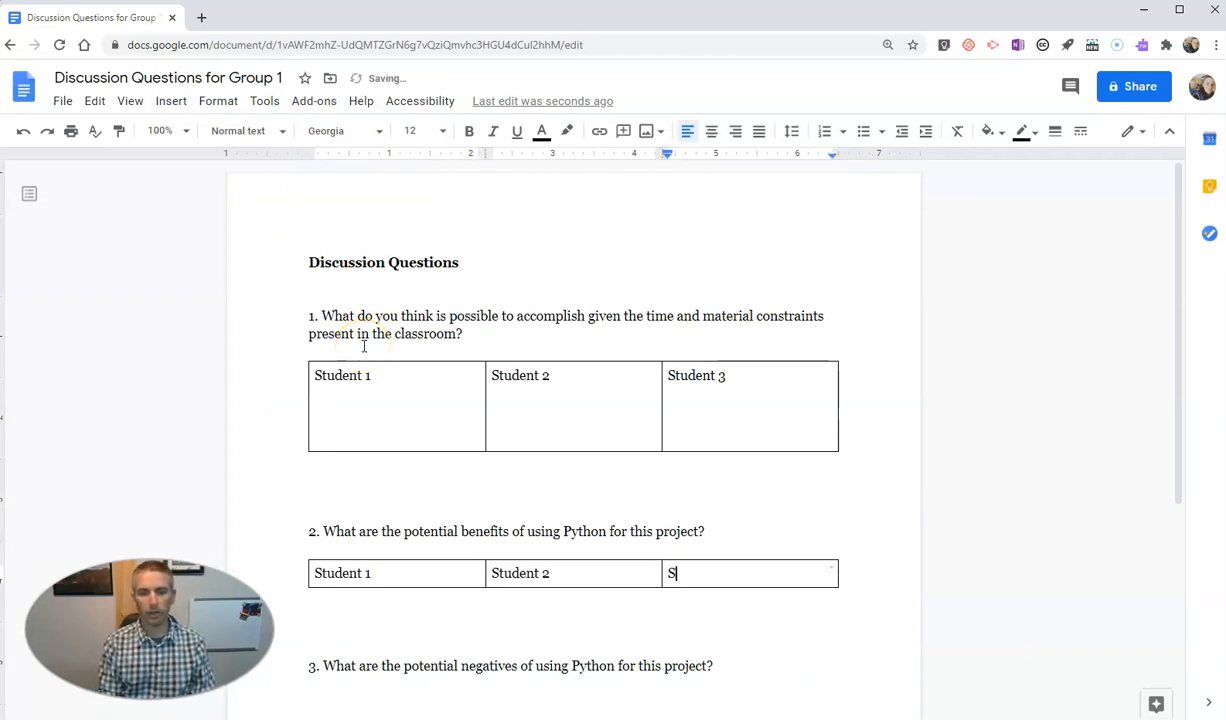
type("tudent 3")
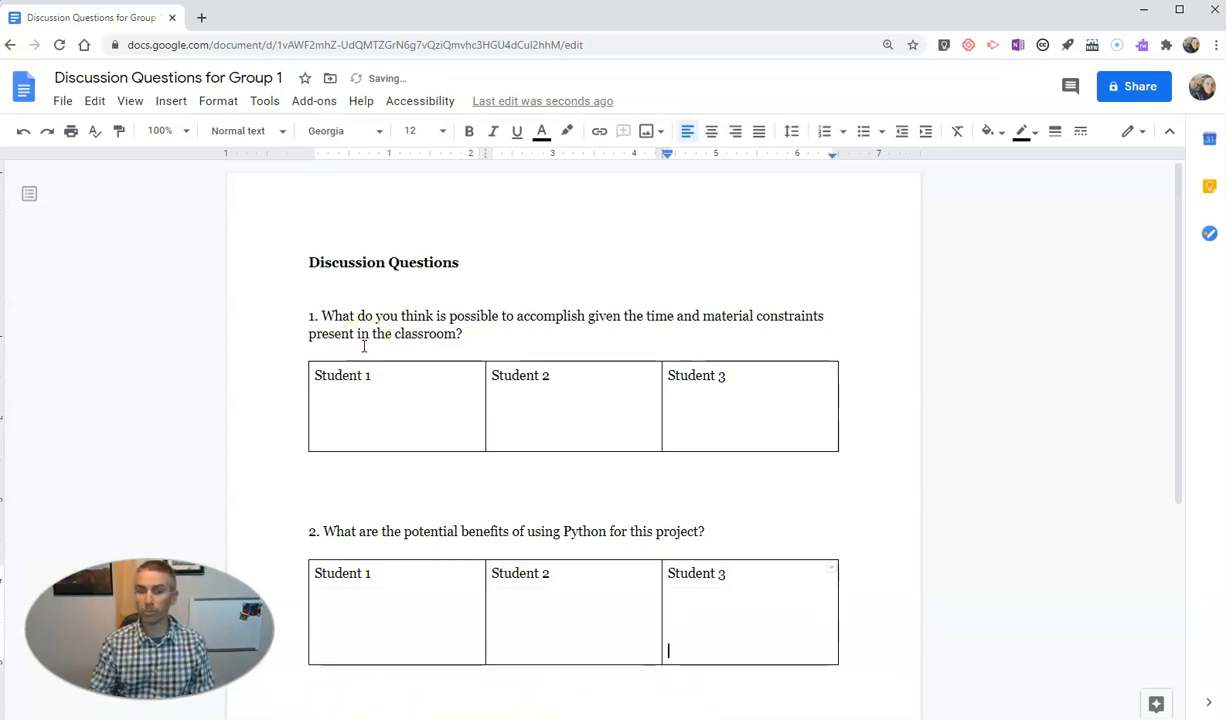
Step: Insert a three-column table under question 3 headed Student 1, Student 2, Student 3
scroll("down", 3)
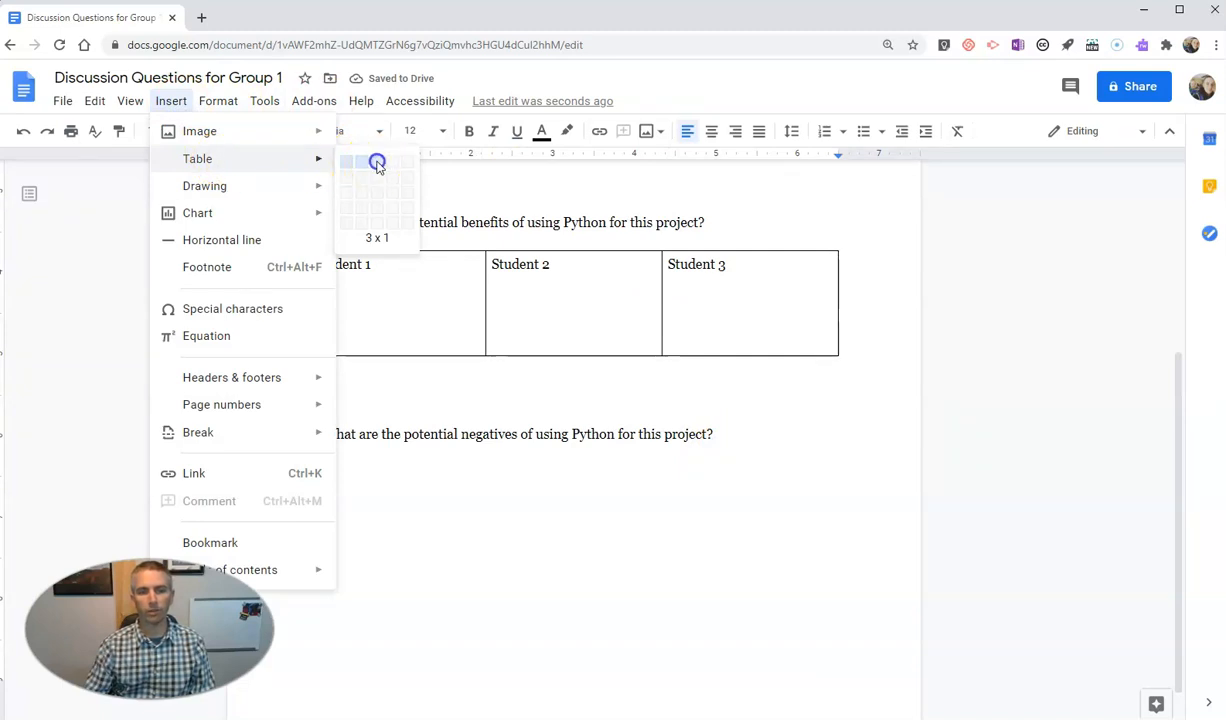
left_click(376, 162)
type("S")
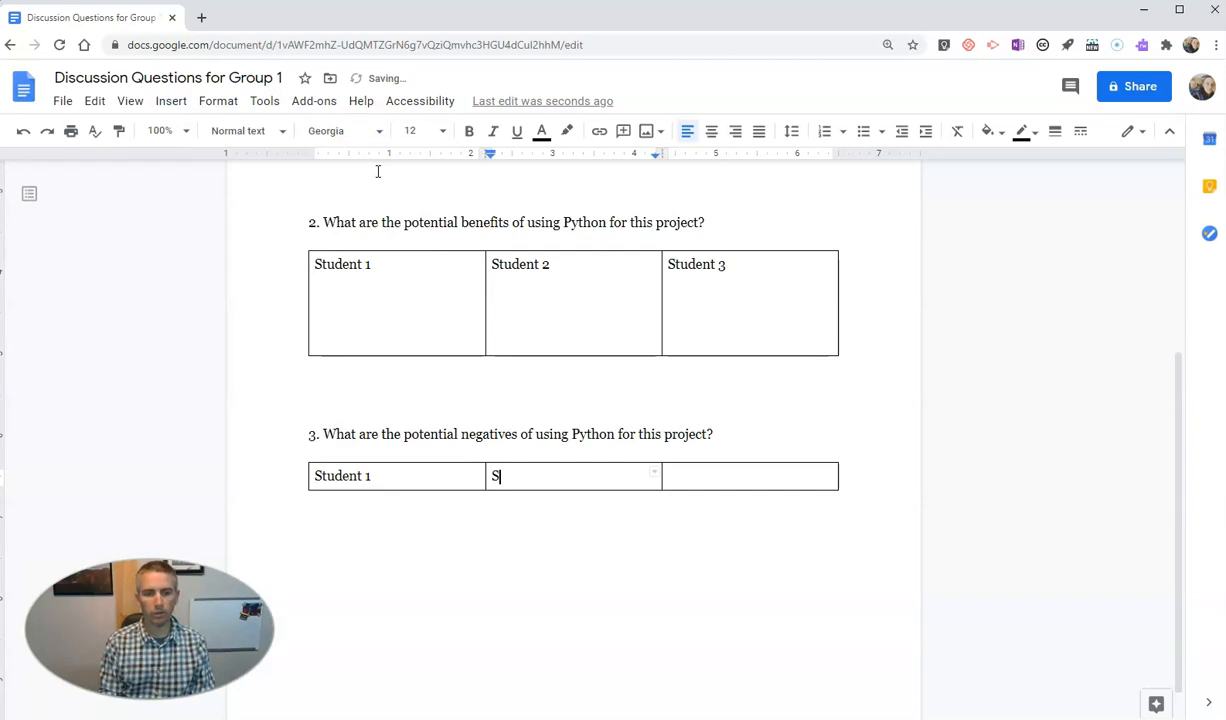
type("tudent 2")
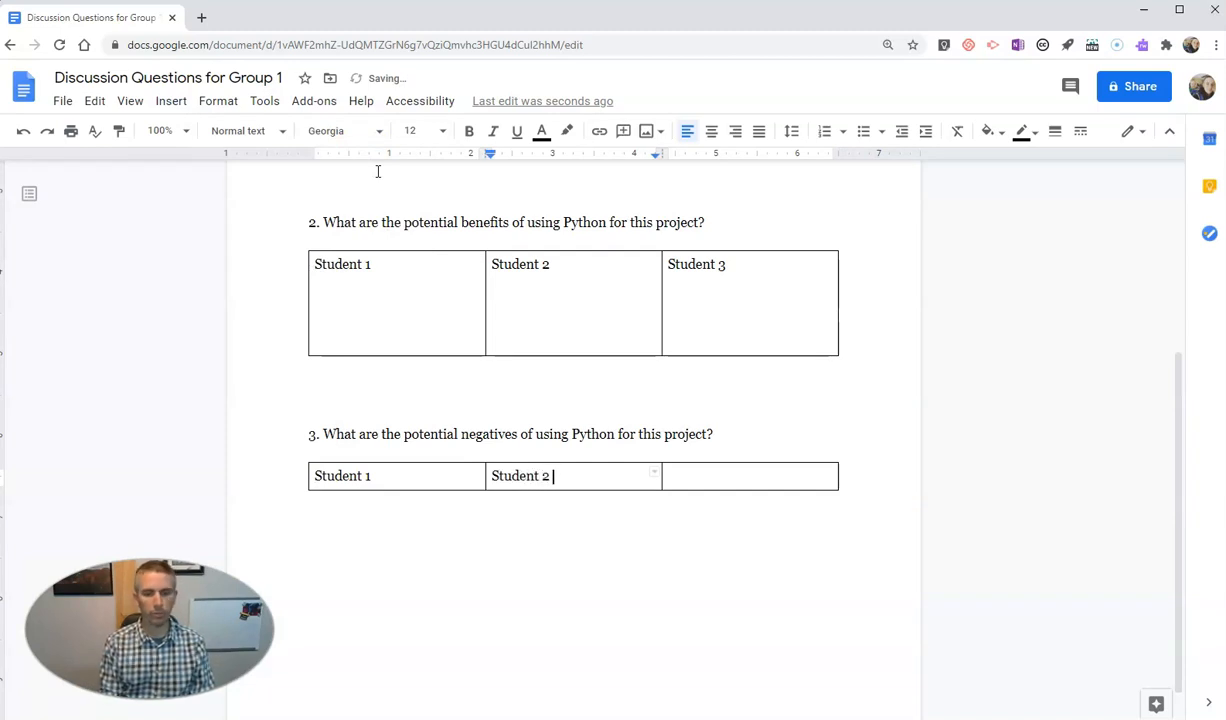
type("Student 3")
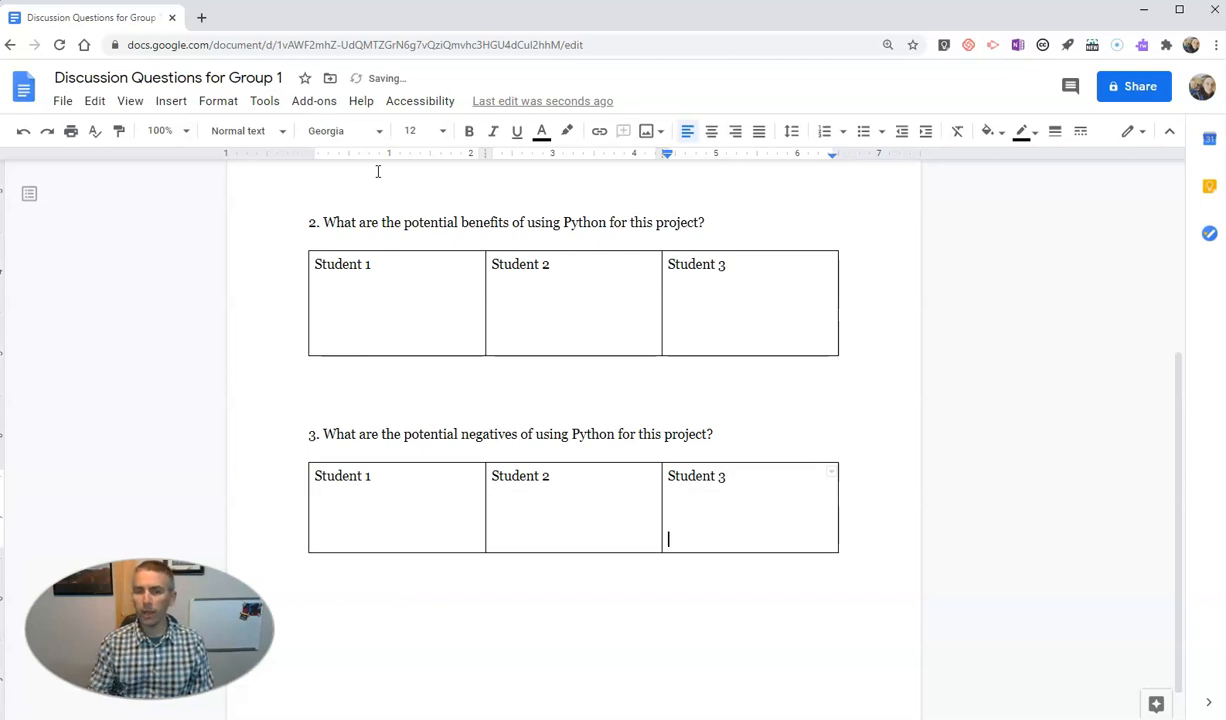
scroll("up", 3)
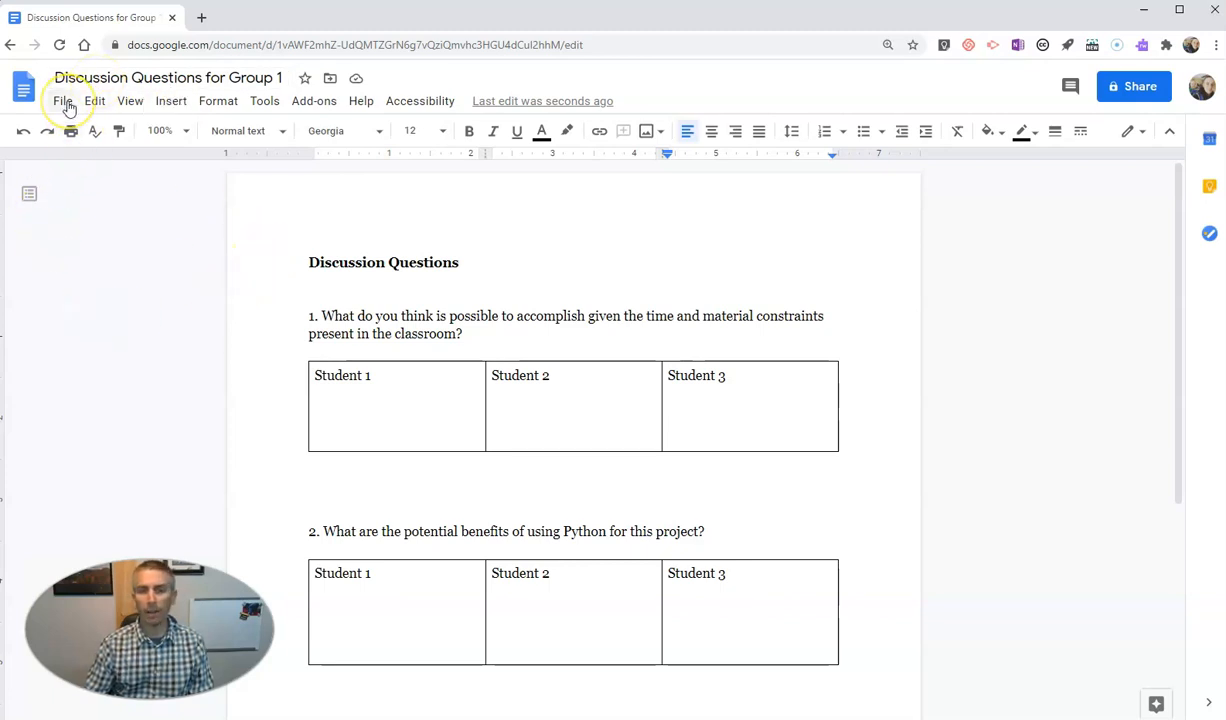
Step: Make a copy of the document named Discussion Questions for Group 2 and open it
left_click(64, 100)
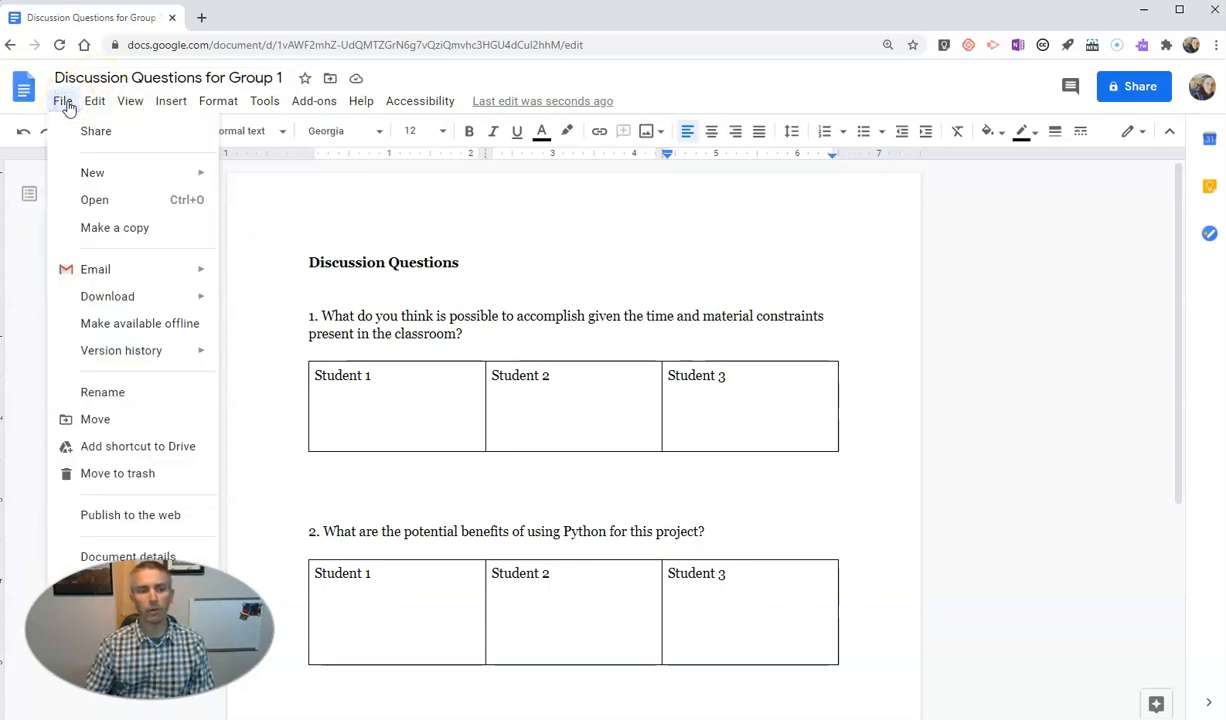
left_click(114, 228)
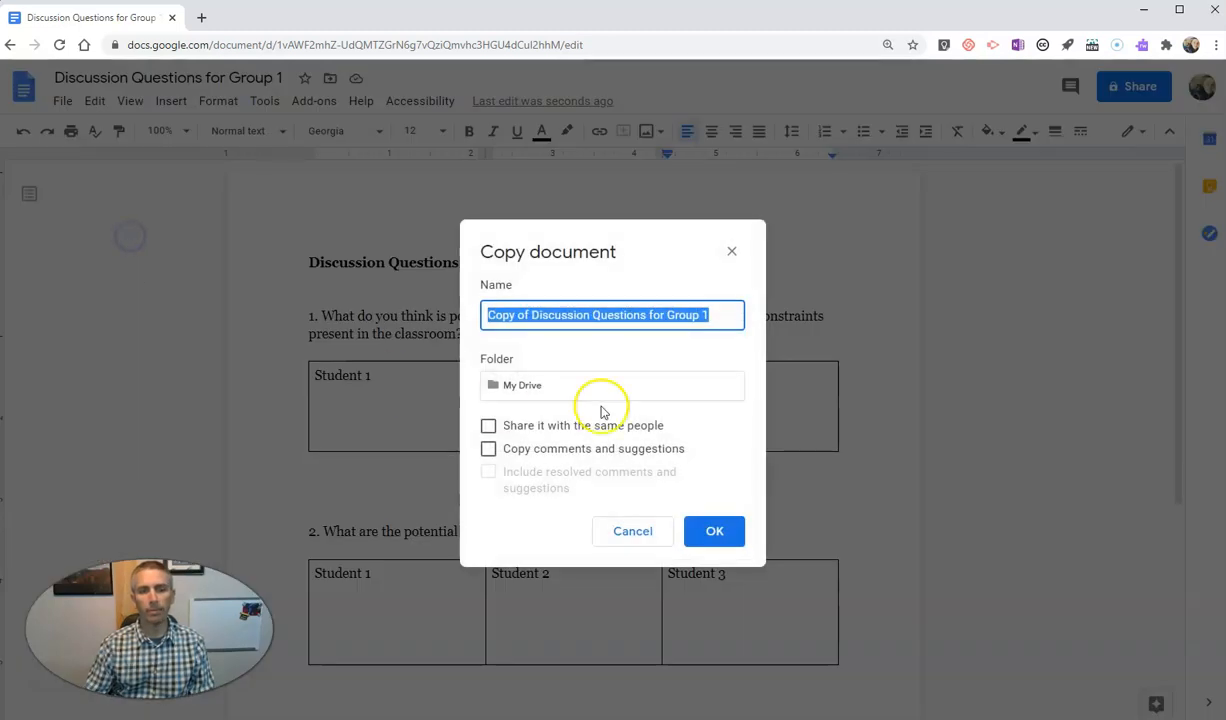
type("2")
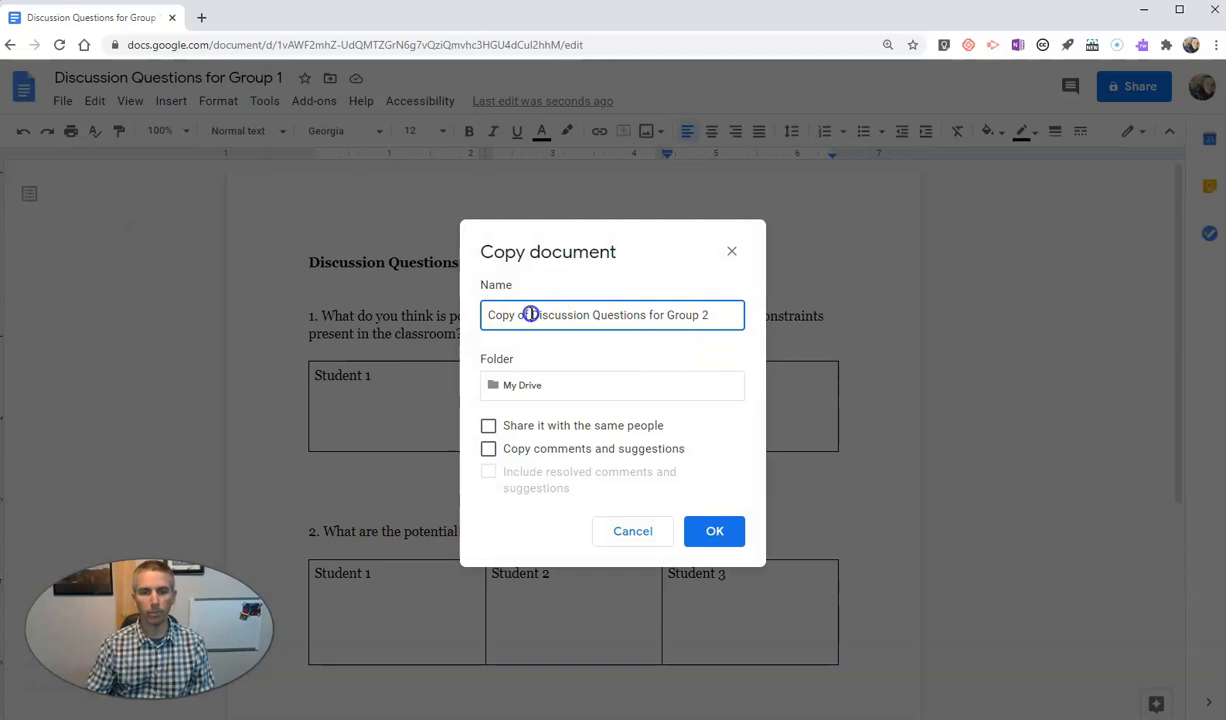
left_click(714, 532)
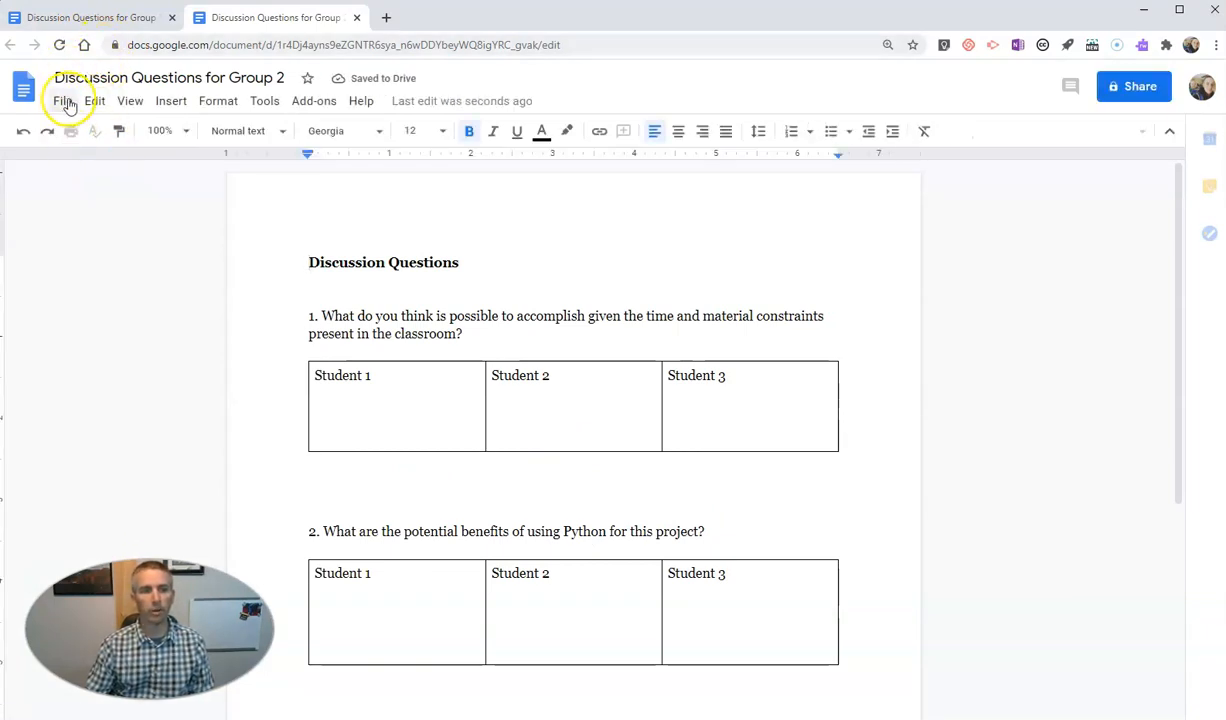
Step: Make a copy named Discussion Questions for Group 3, then return to the Group 1 document
left_click(64, 100)
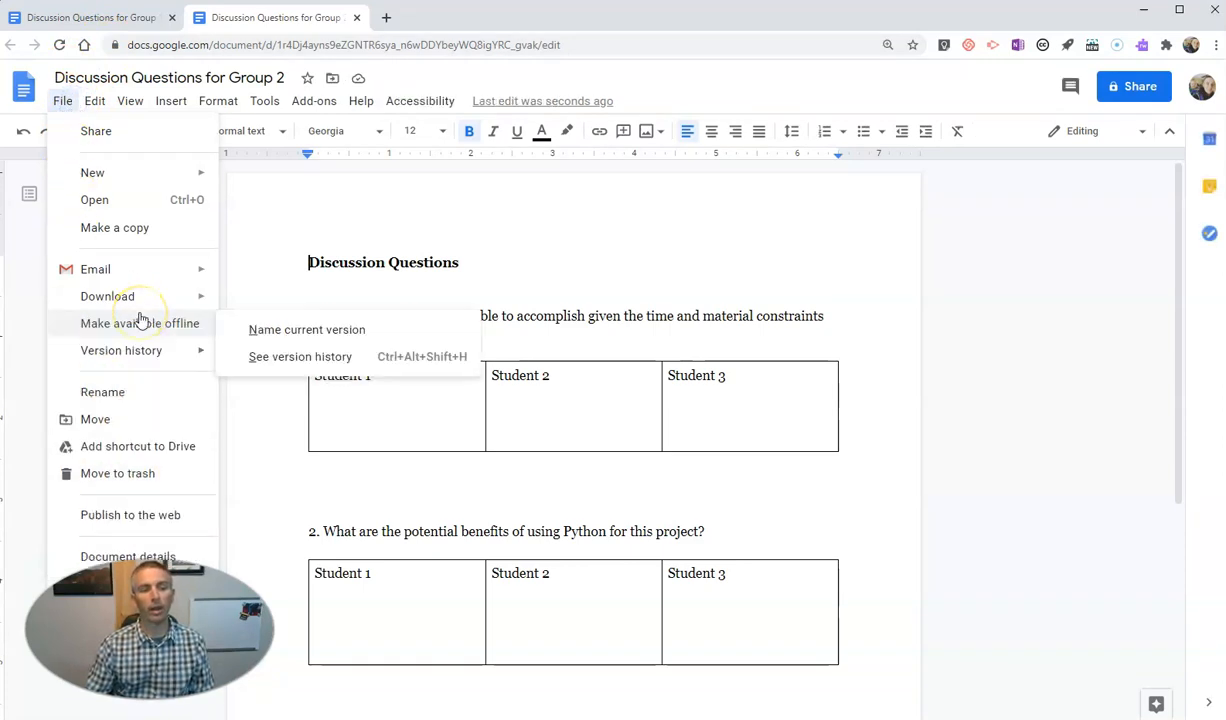
left_click(114, 228)
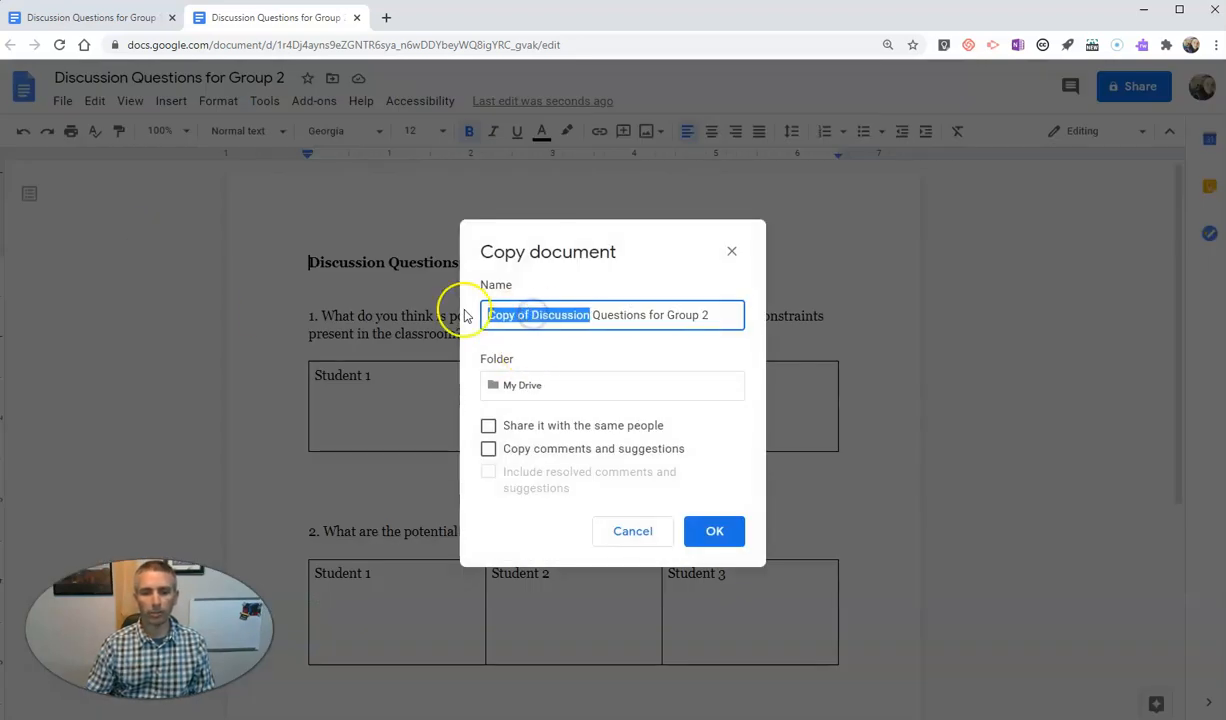
left_click(536, 316)
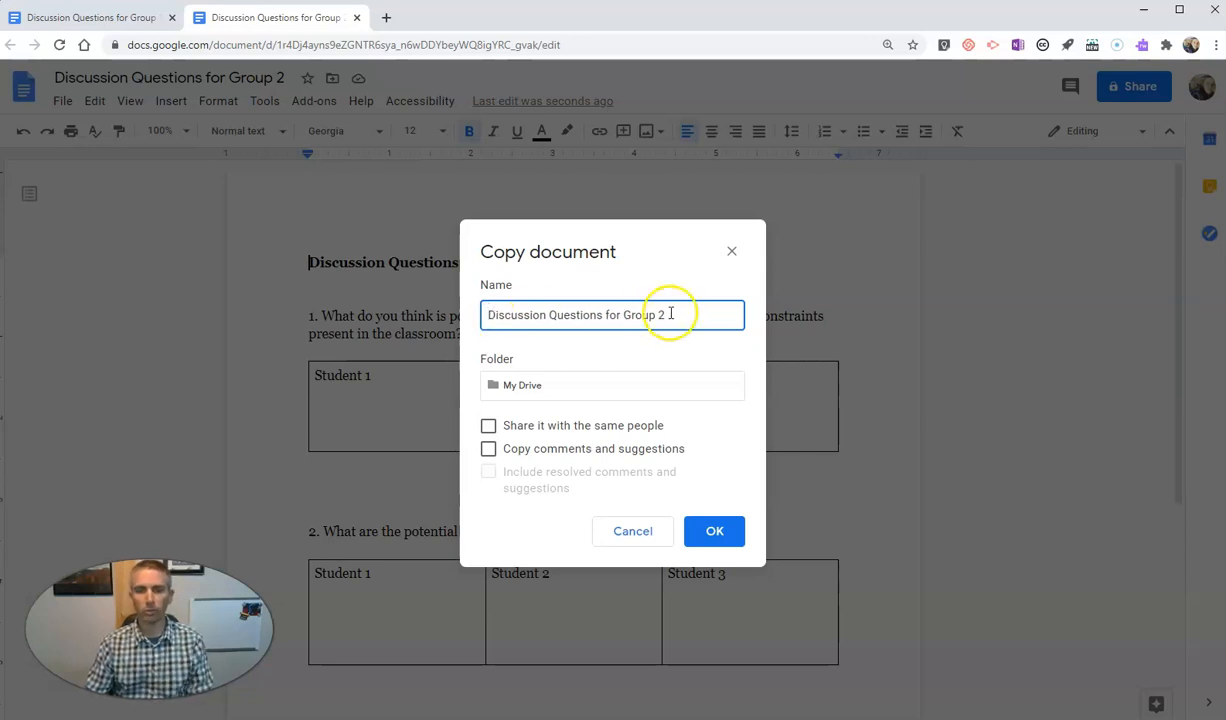
type("3")
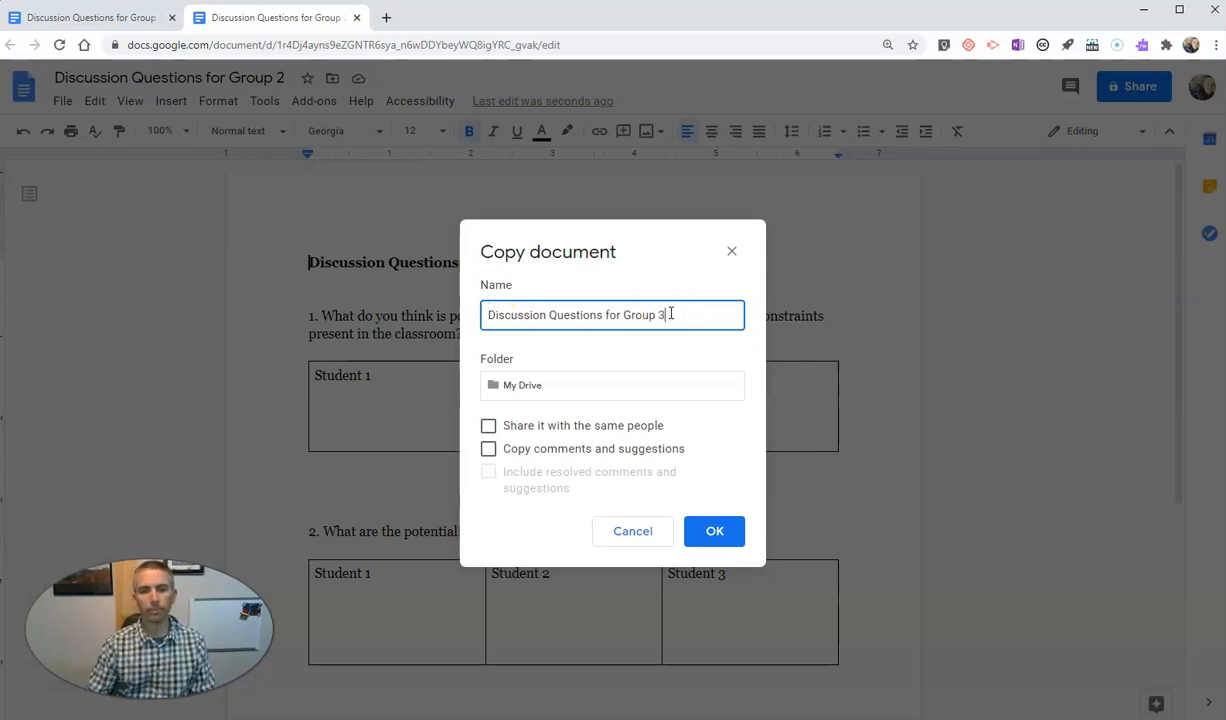
left_click(714, 532)
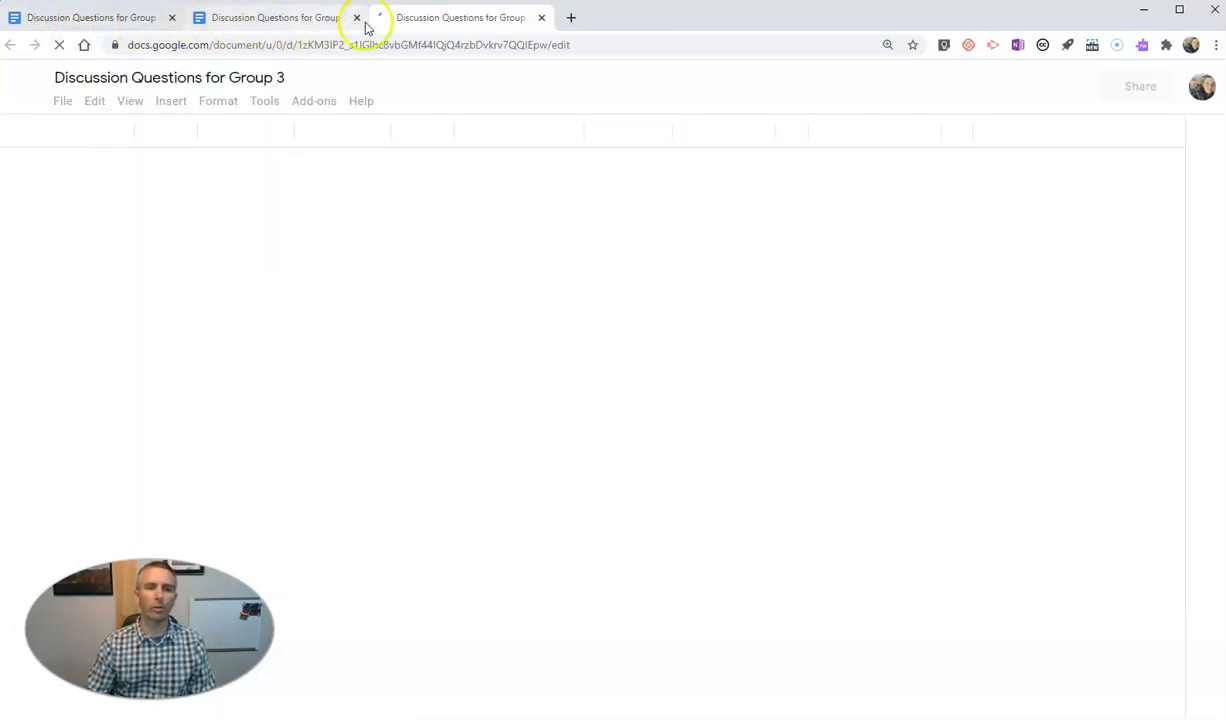
left_click(90, 16)
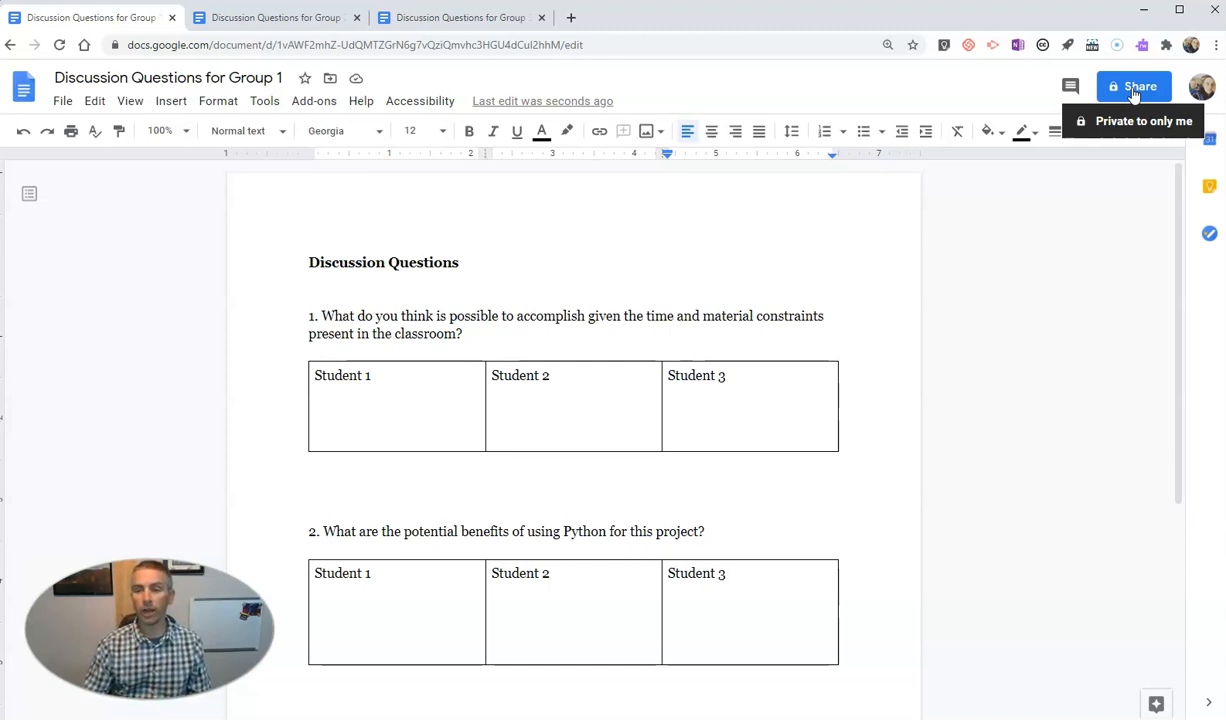
Step: Share the Group 1 document with the Group 1 student group as editors and move to Group 2
left_click(1132, 86)
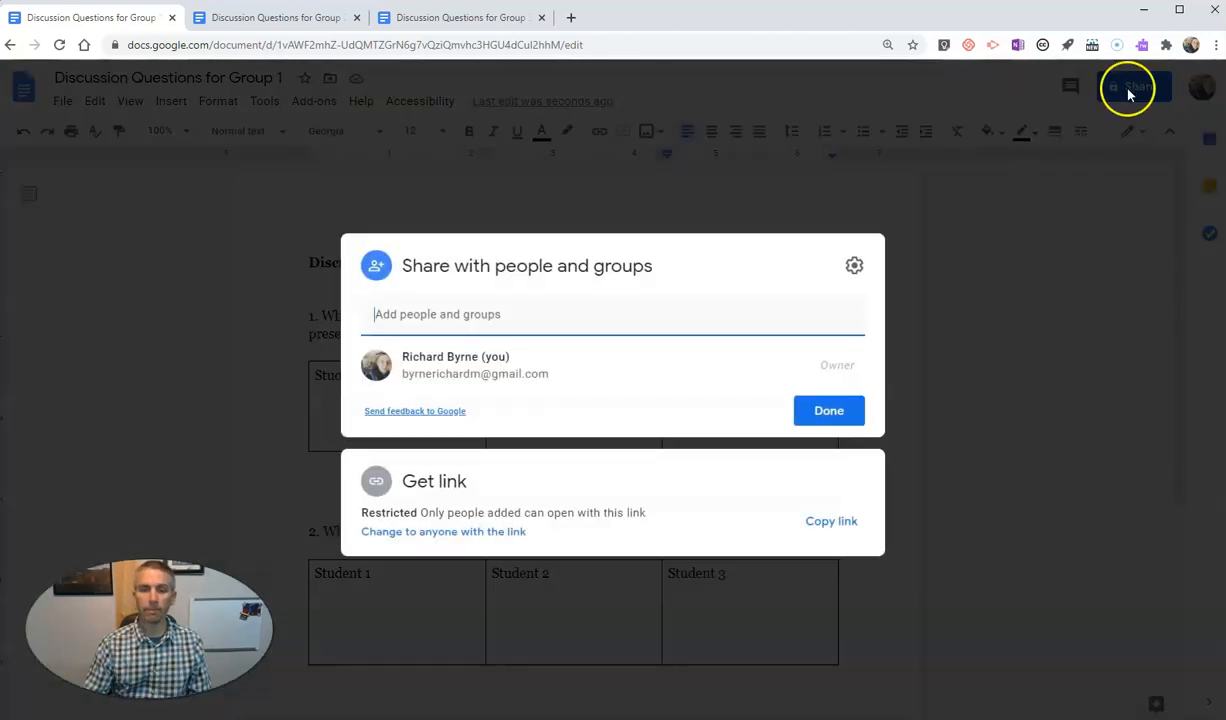
type("group 4")
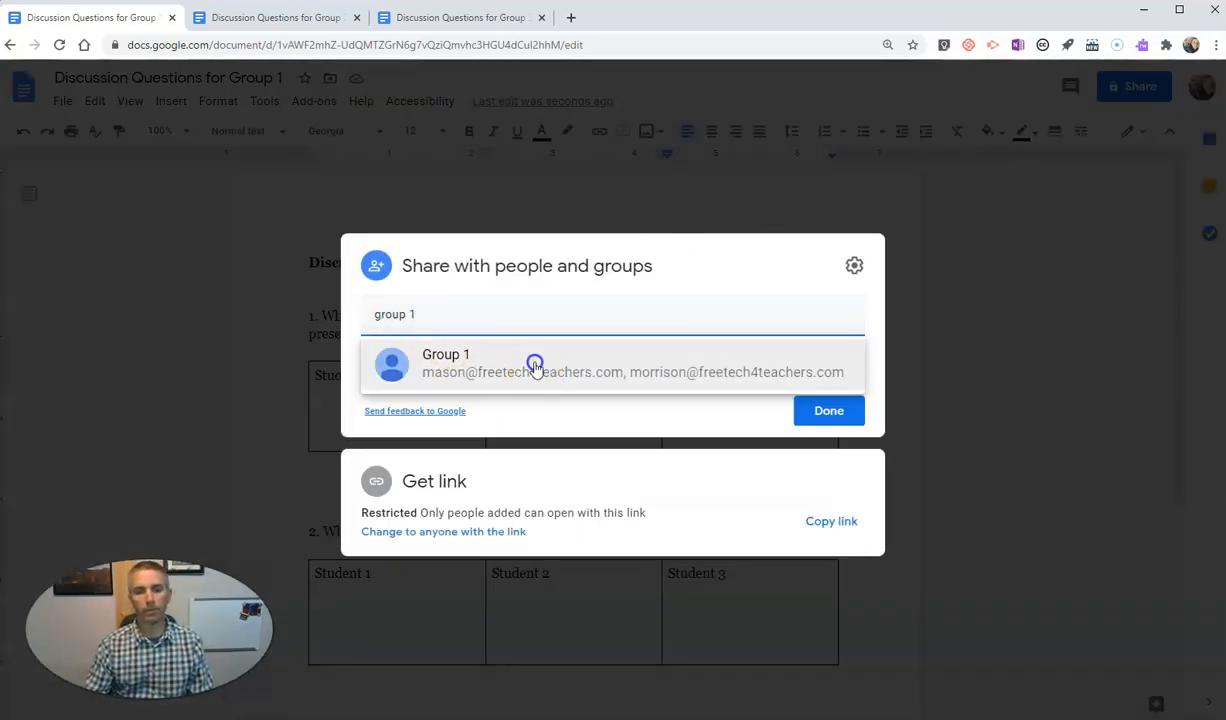
left_click(534, 364)
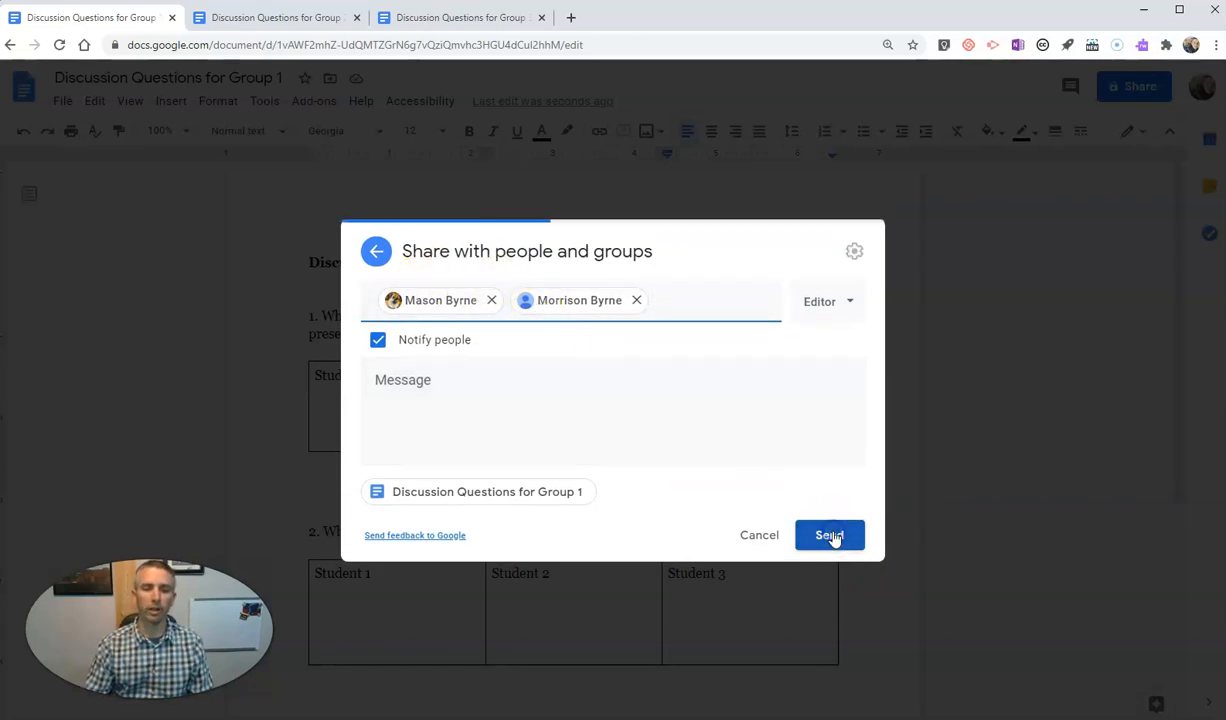
left_click(828, 536)
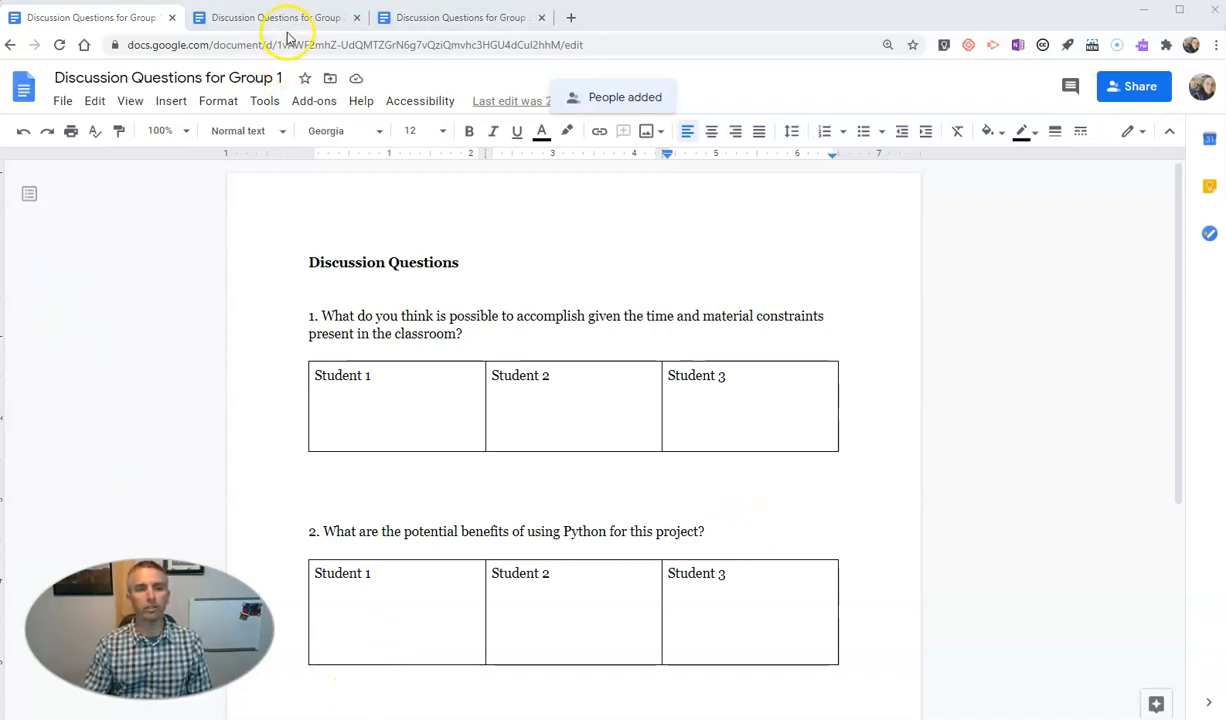
left_click(276, 16)
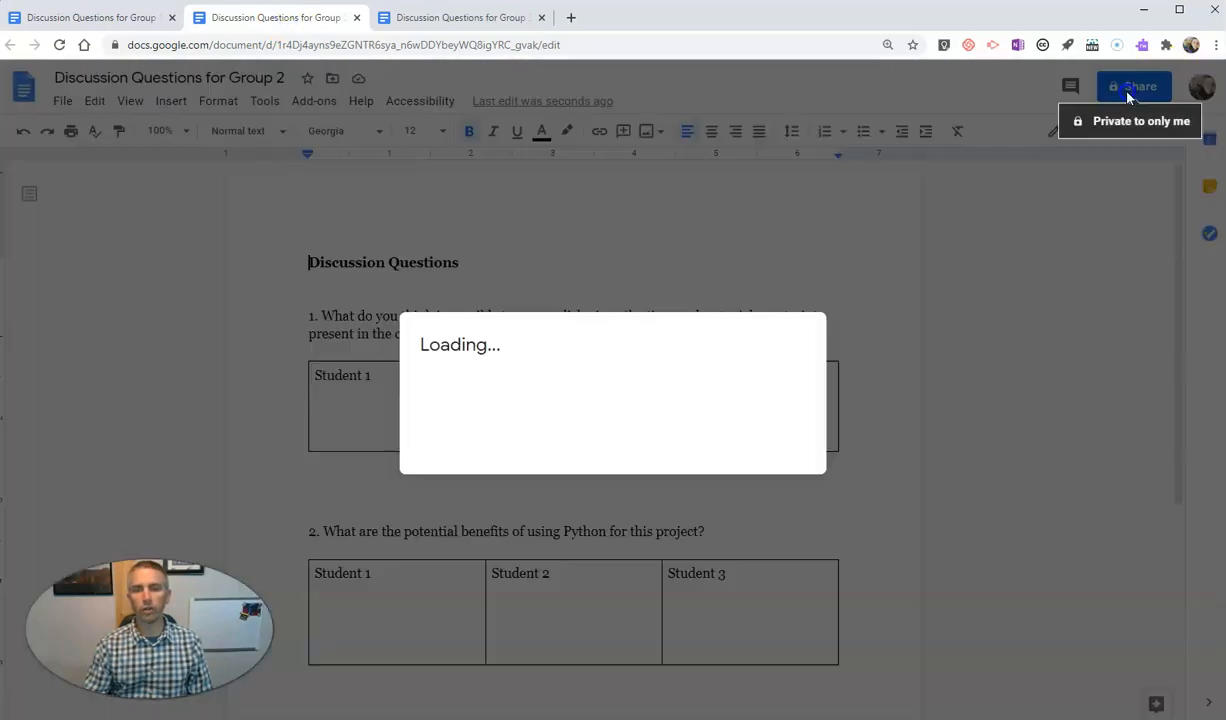
Step: Bring up Group 2's sharing settings and dismiss them without adding anyone
left_click(1134, 86)
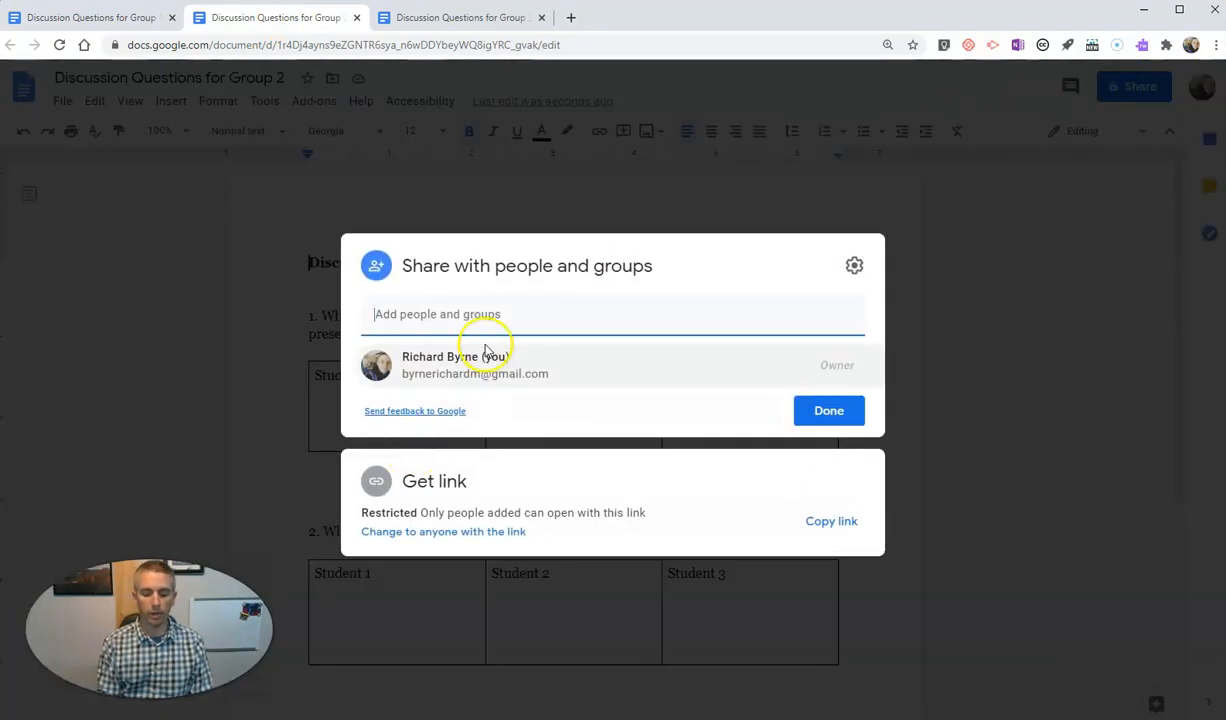
type("group 4")
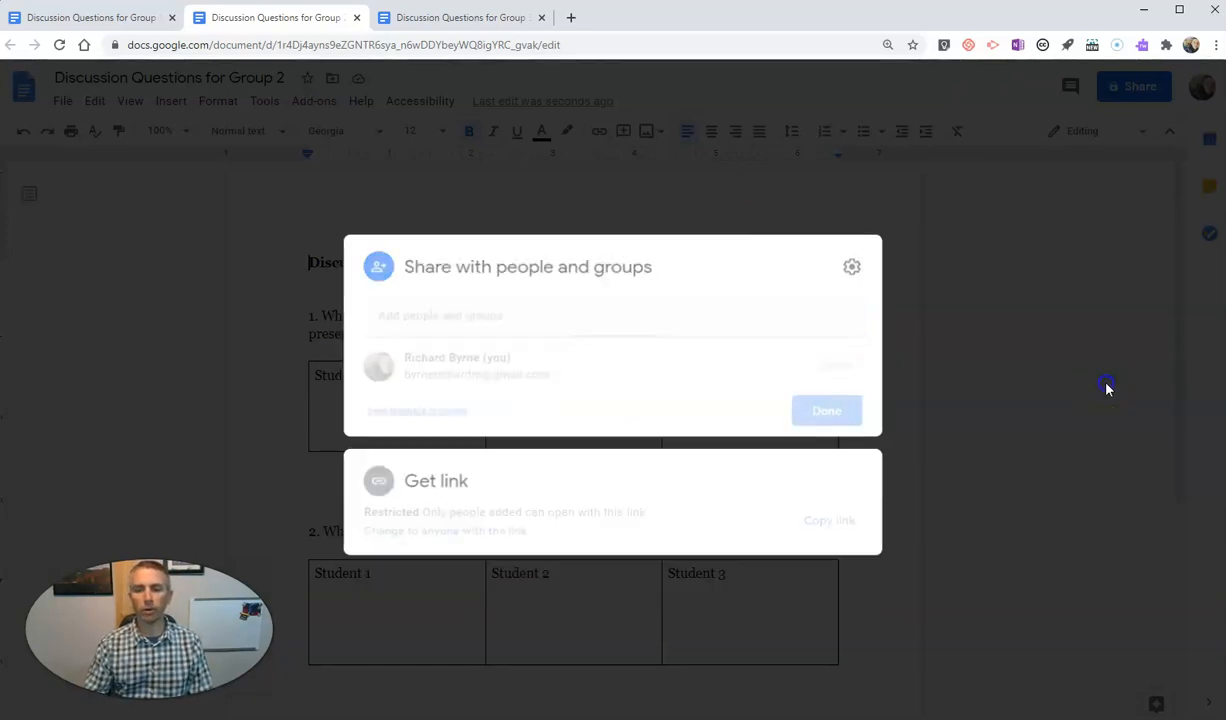
left_click(826, 410)
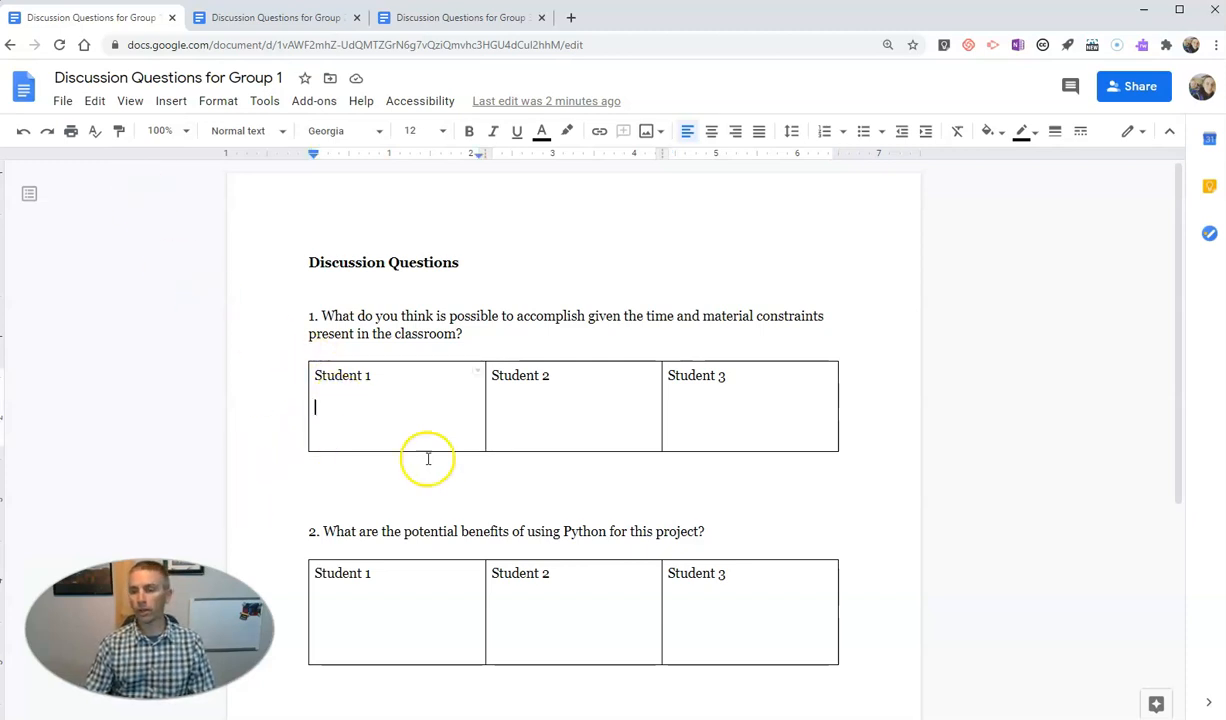
mouse_move(352, 424)
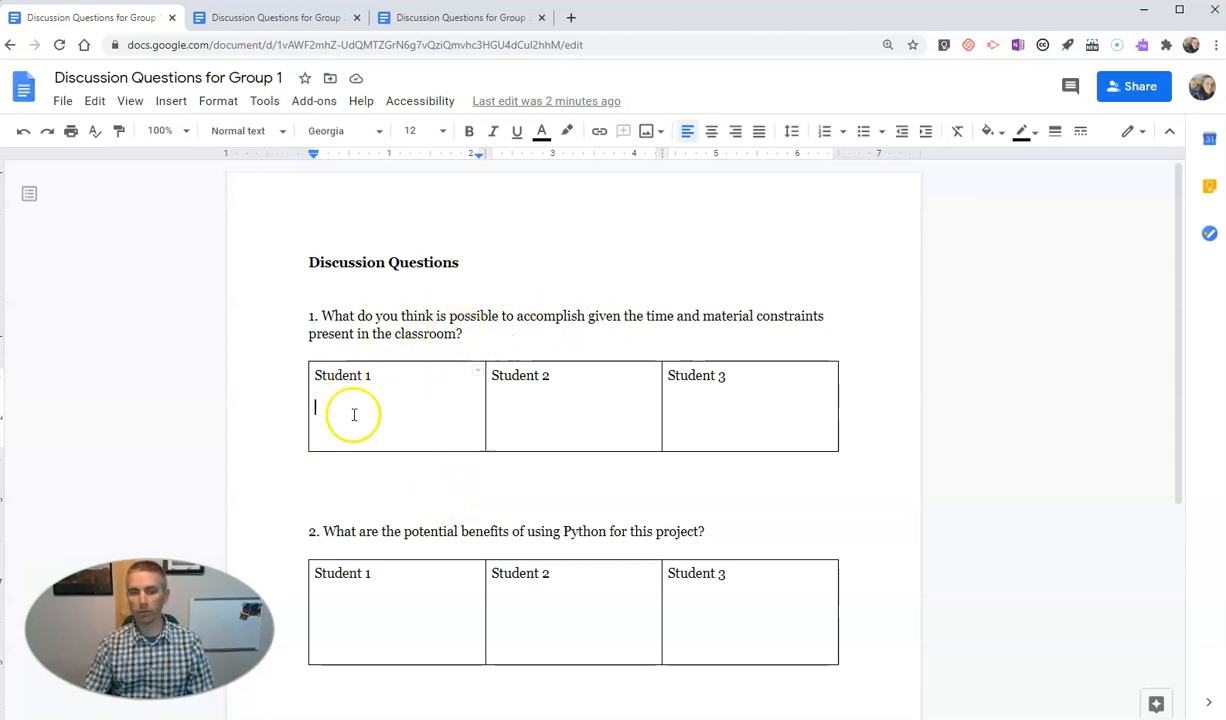
mouse_move(660, 404)
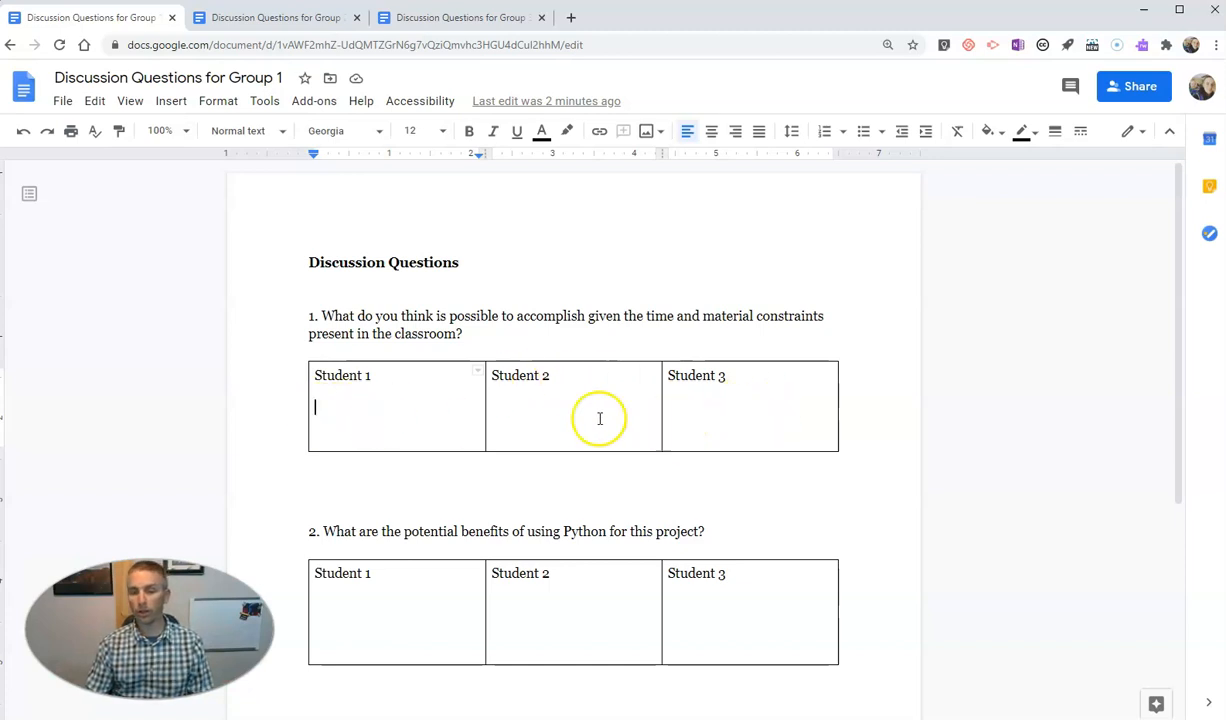
mouse_move(696, 230)
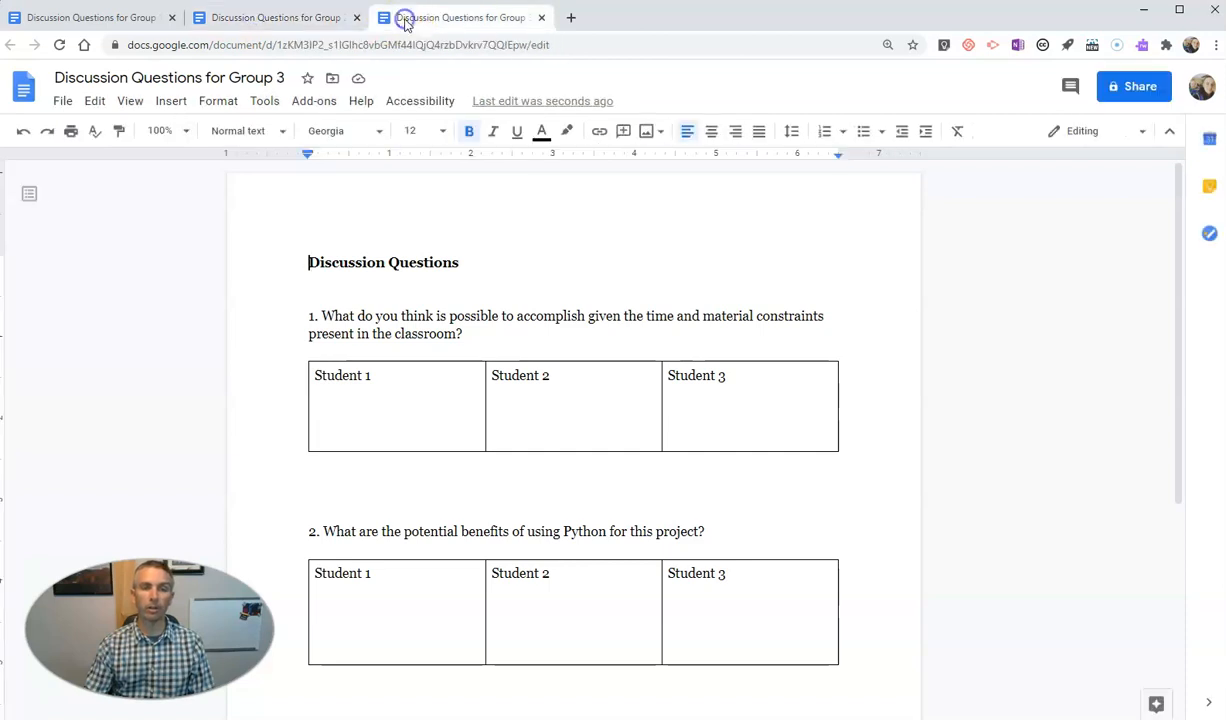
Step: Check the Group 2 and Group 3 copies and select the Student 1 cell in Group 3
left_click(276, 16)
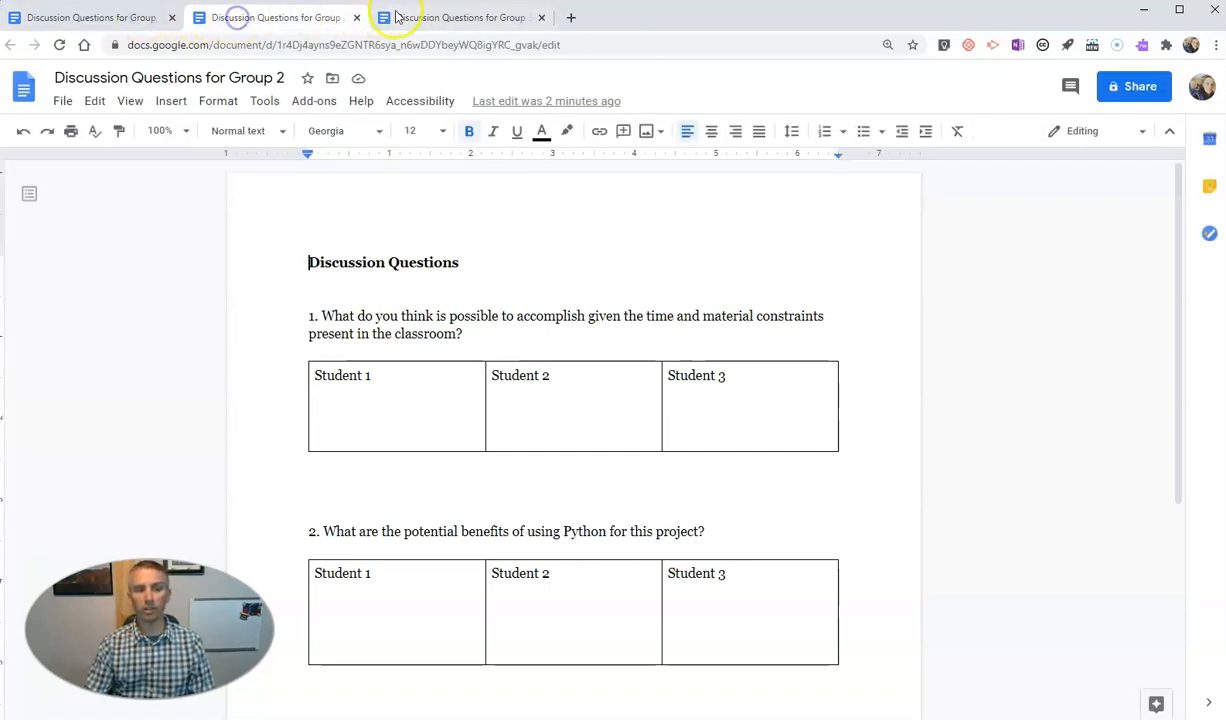
left_click(460, 16)
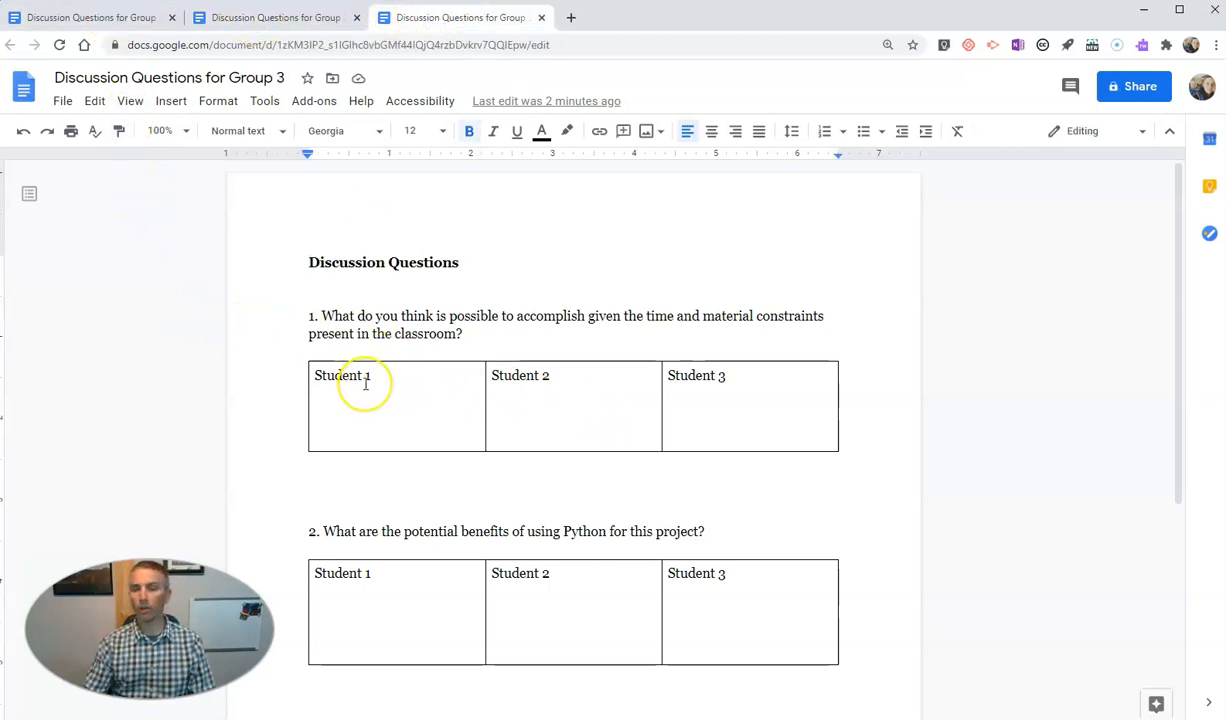
left_click(366, 408)
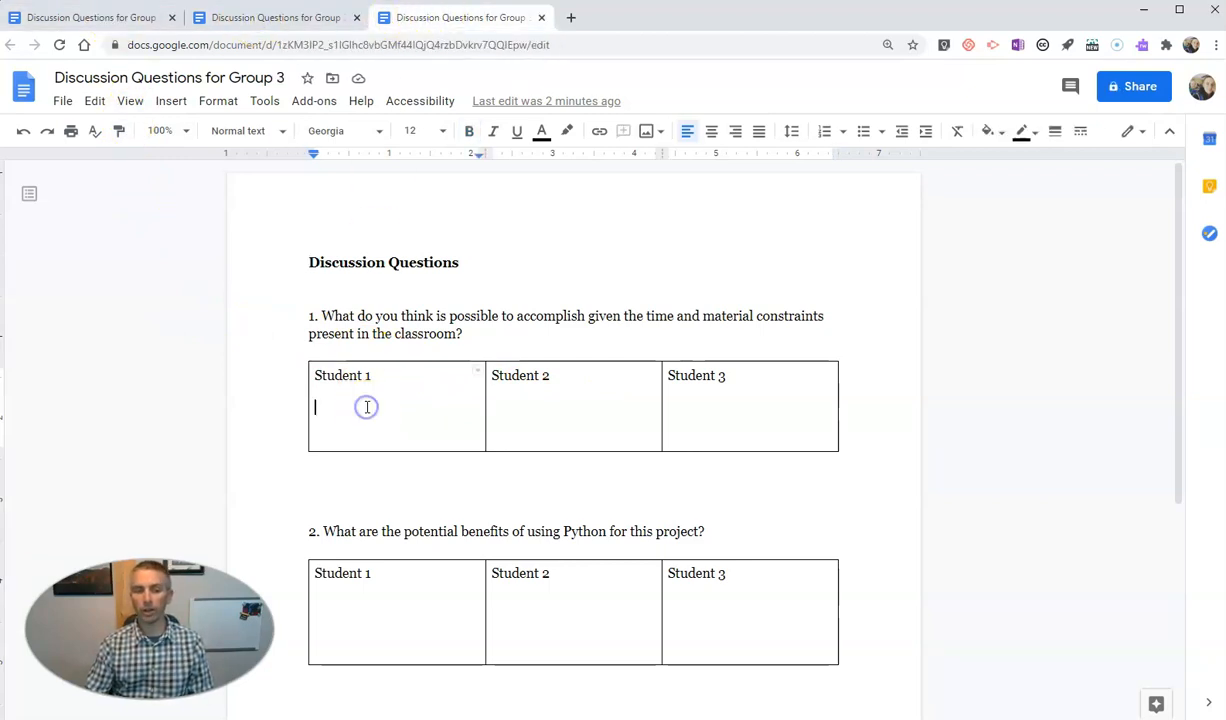